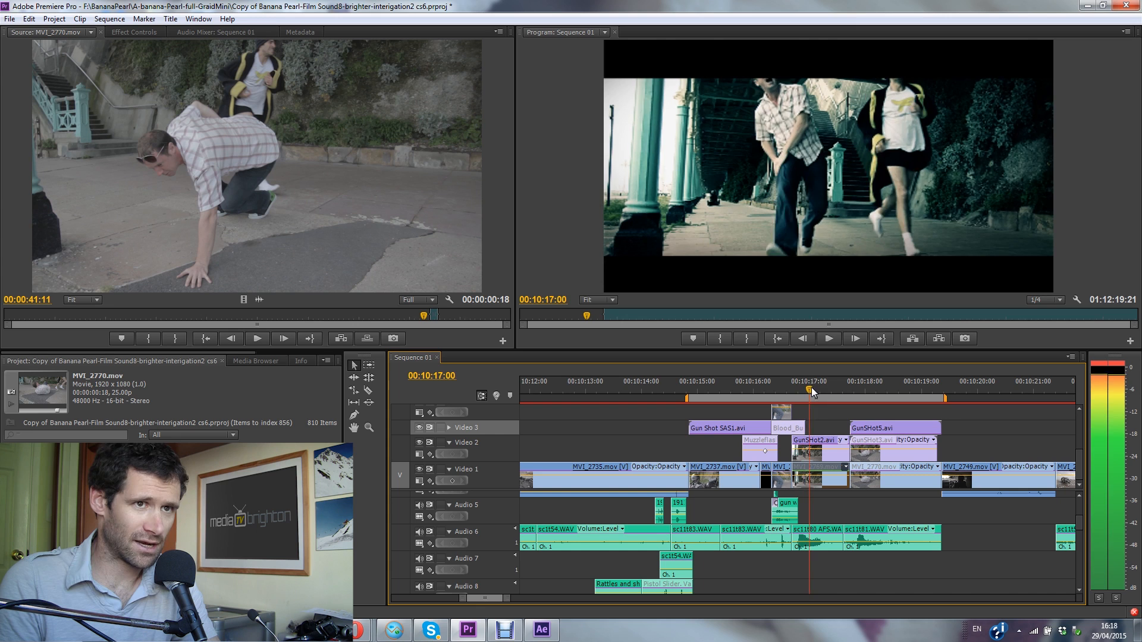
Step: Park the sequence on the man lying down and scrub the raw MVI_2769 fall take to the runners' approach
drag(809, 391, 845, 387)
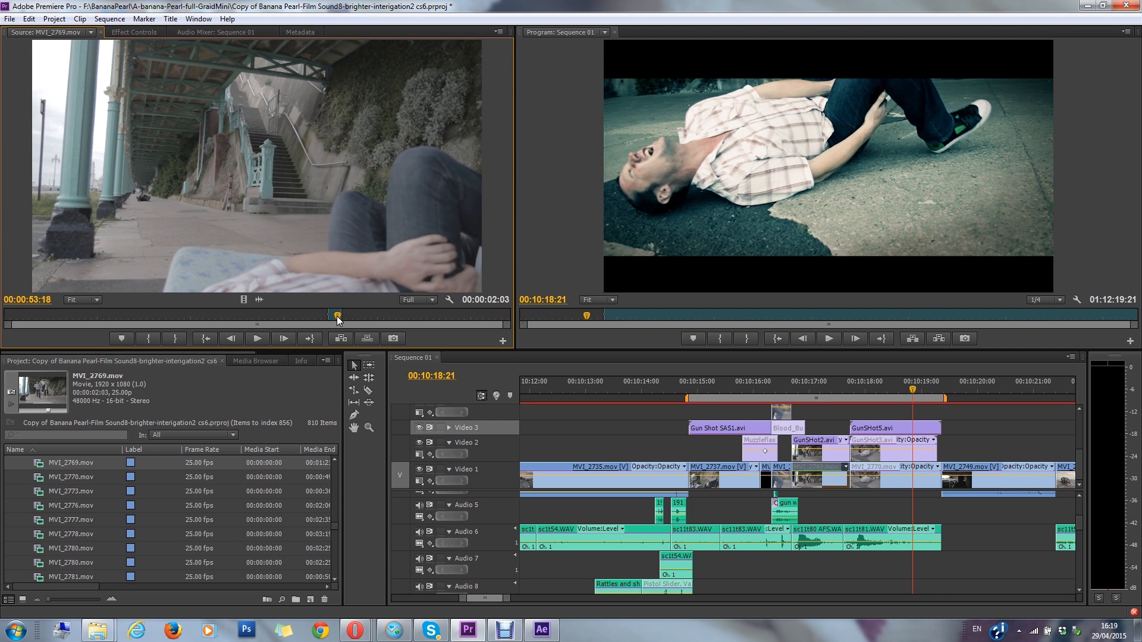
drag(335, 314, 357, 314)
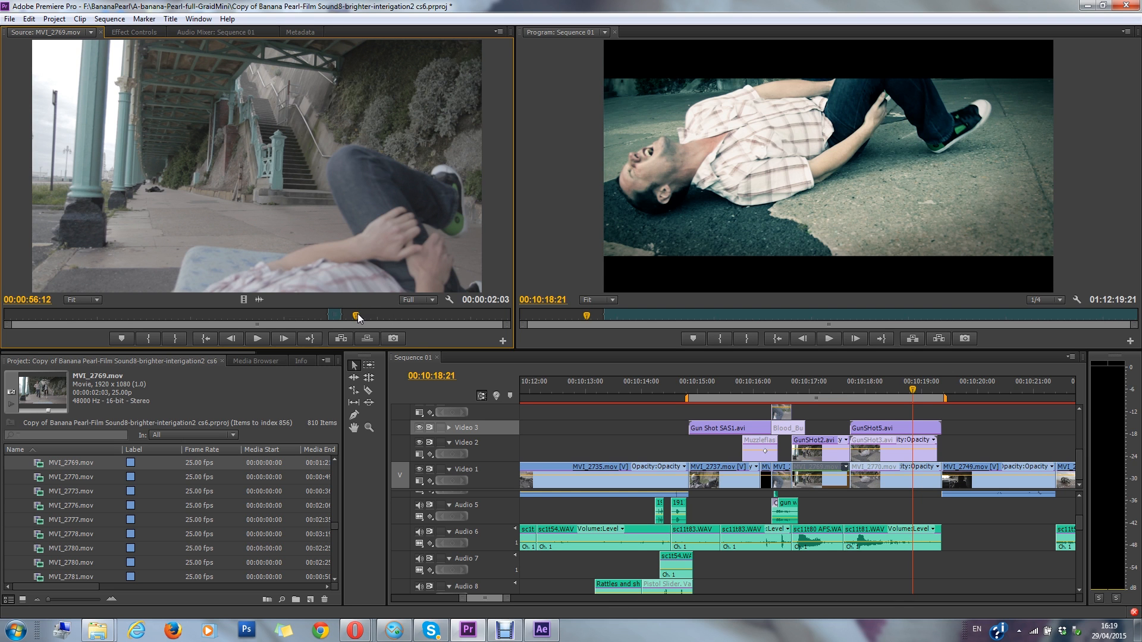
drag(357, 314, 324, 314)
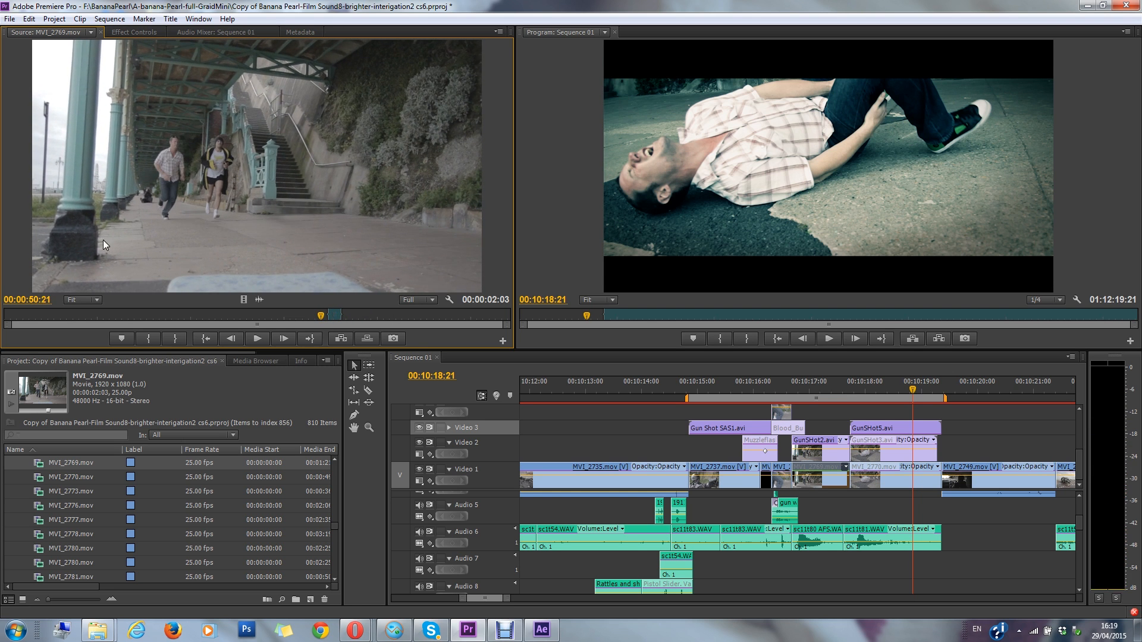
mouse_move(483, 259)
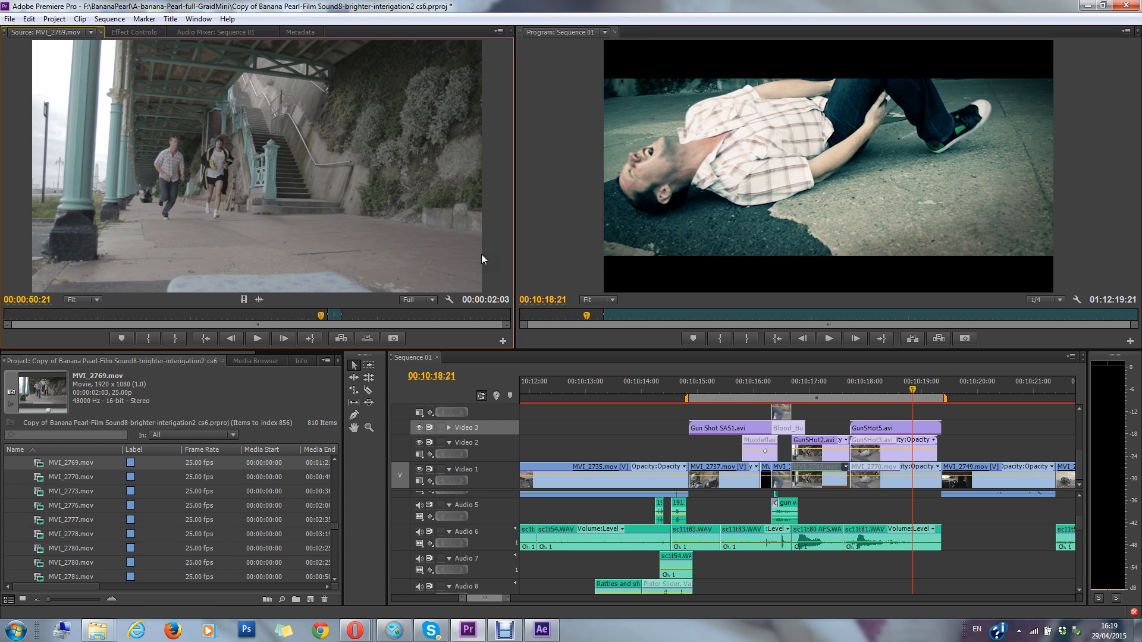
mouse_move(182, 165)
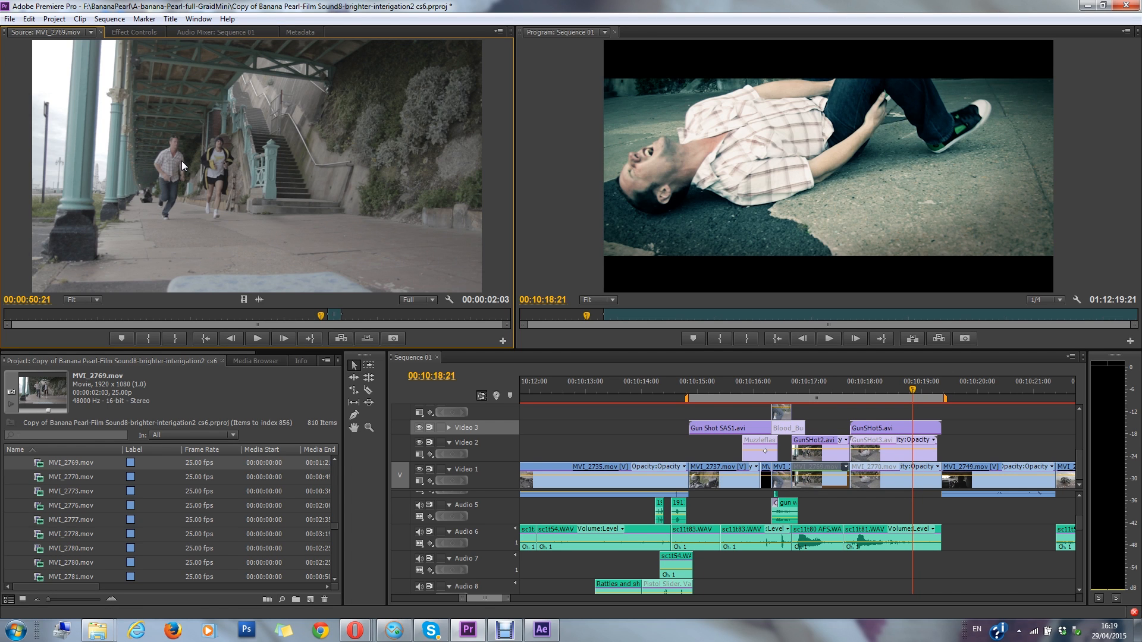
mouse_move(184, 192)
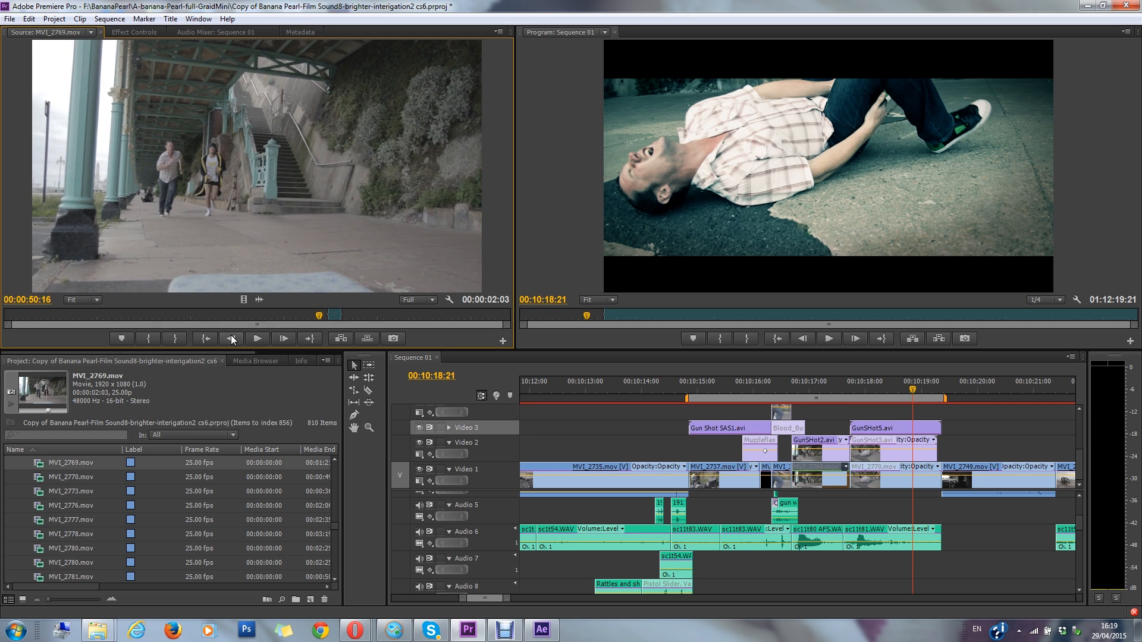
Step: Play the raw MVI_2769 fall footage in the Source Monitor and stop it
click(257, 339)
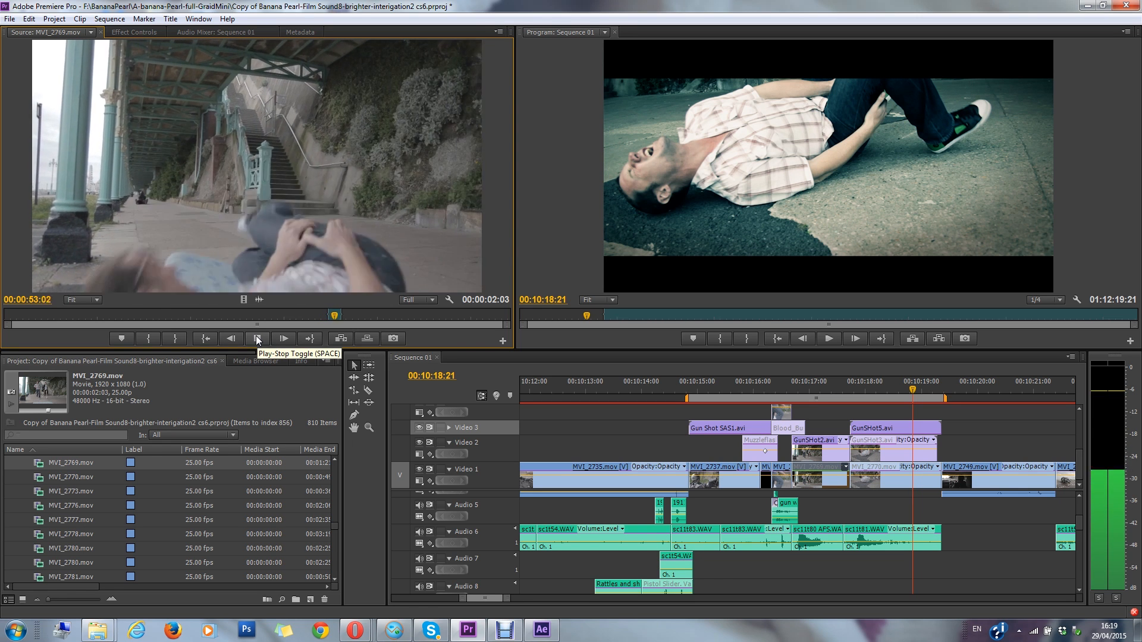
click(257, 338)
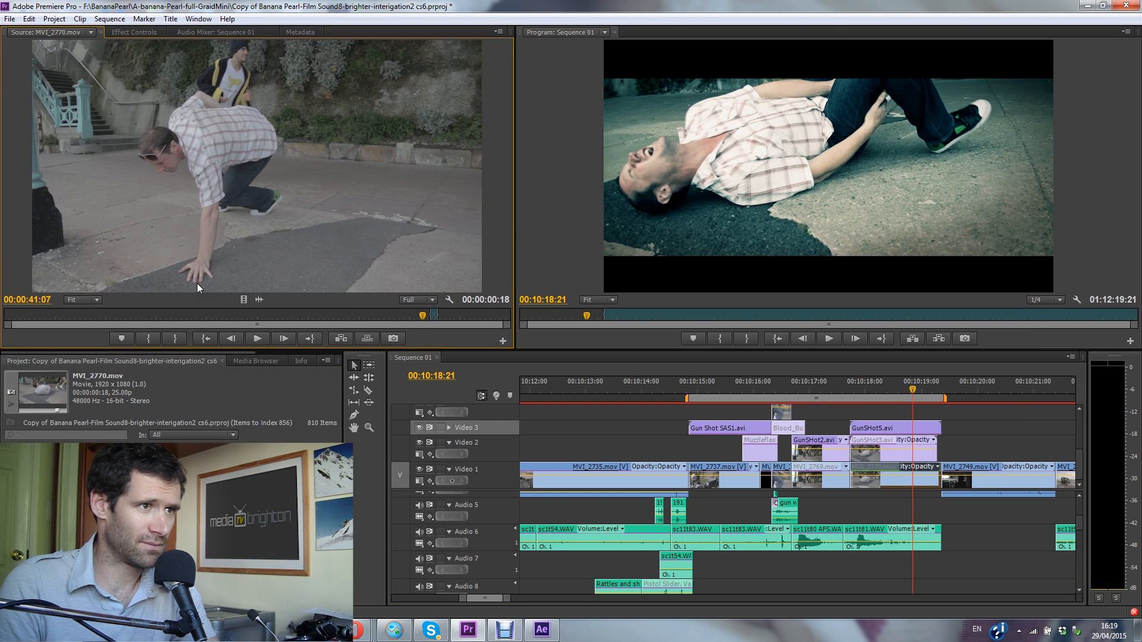
mouse_move(255, 204)
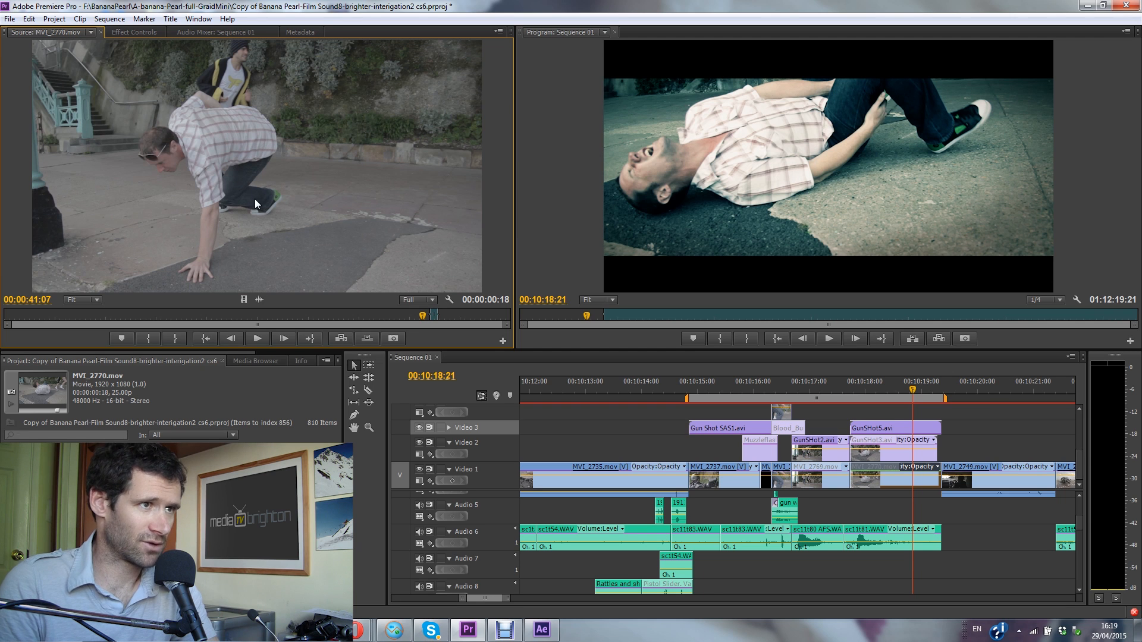
mouse_move(232, 82)
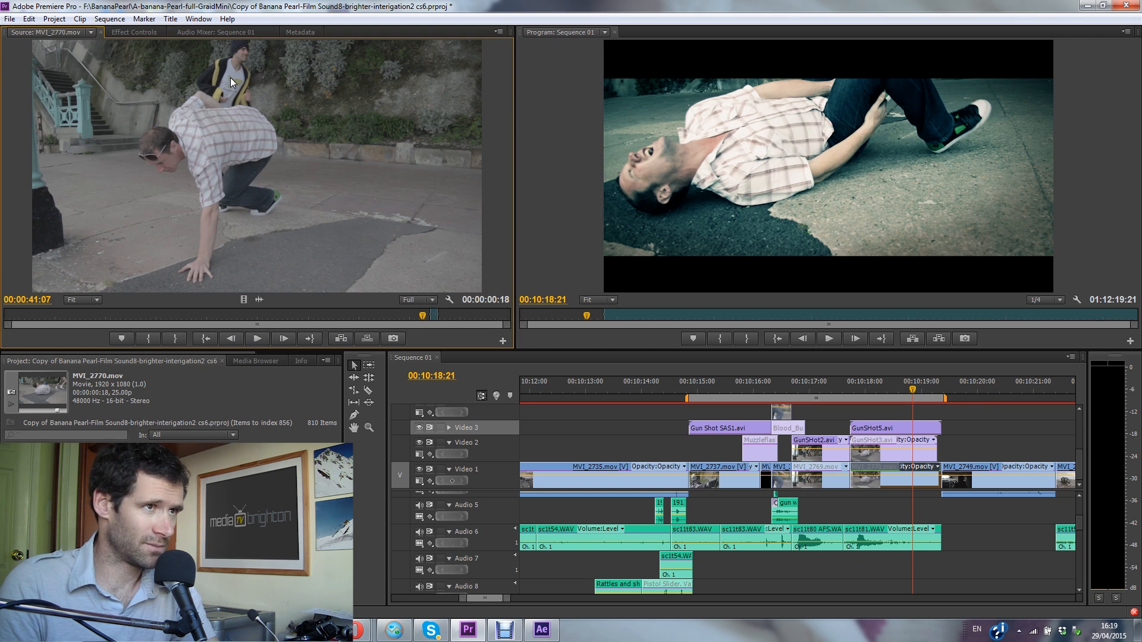
mouse_move(524, 310)
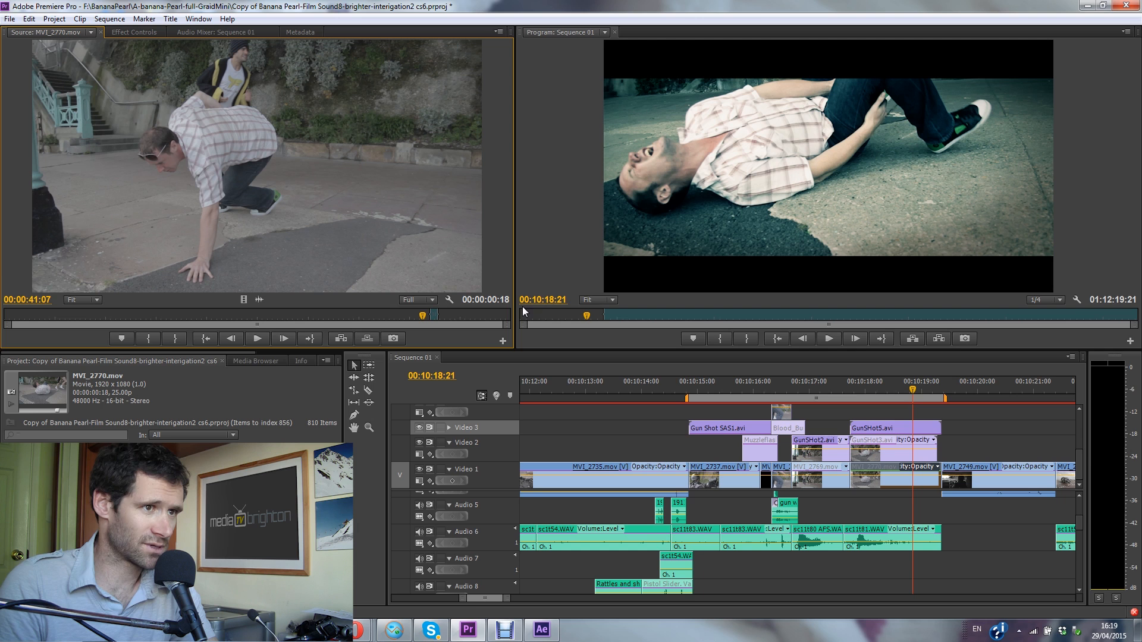
mouse_move(257, 338)
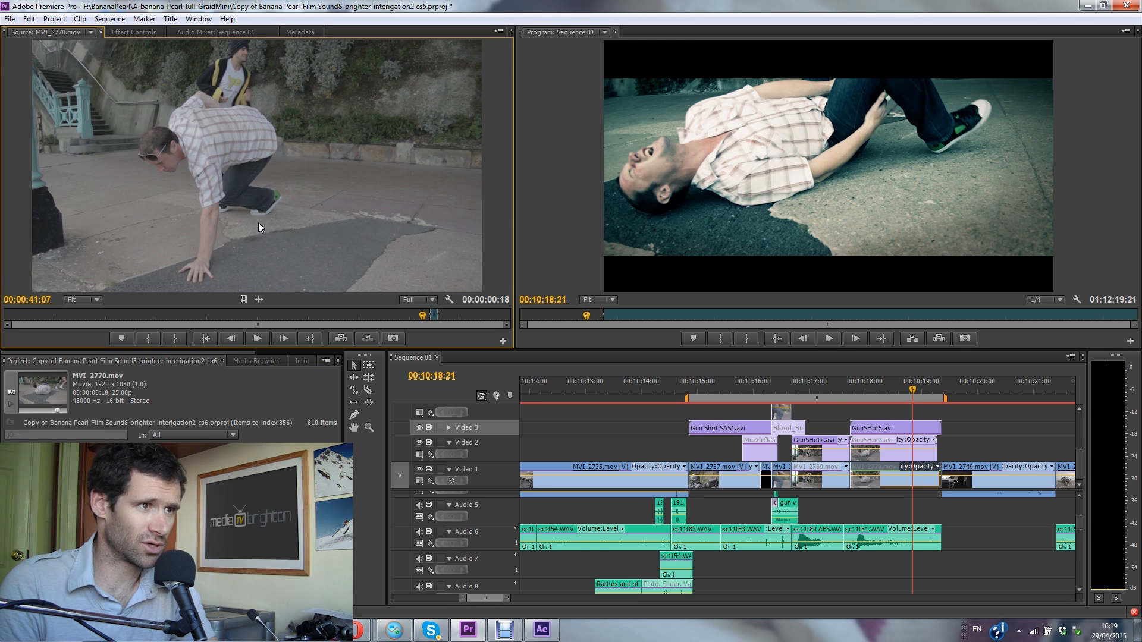
mouse_move(257, 339)
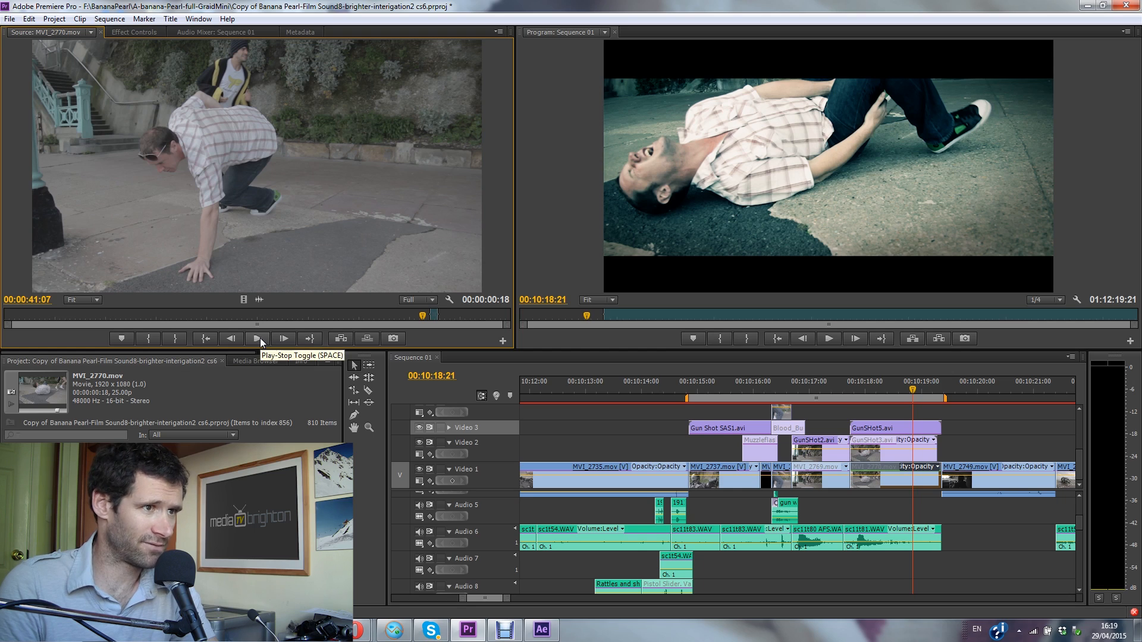
click(258, 338)
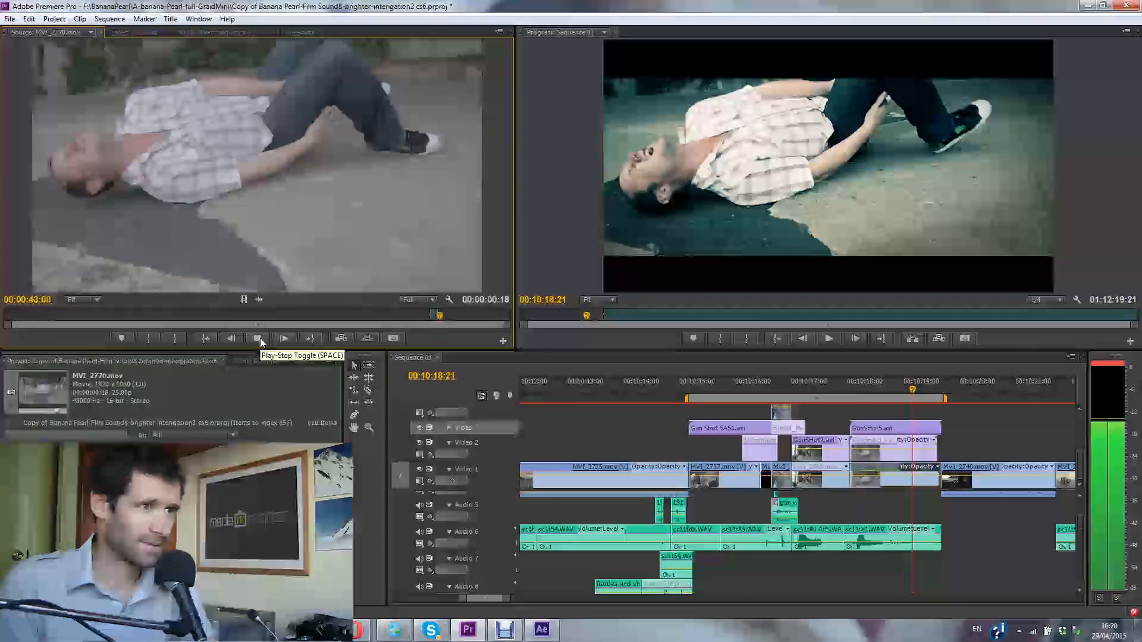
click(257, 338)
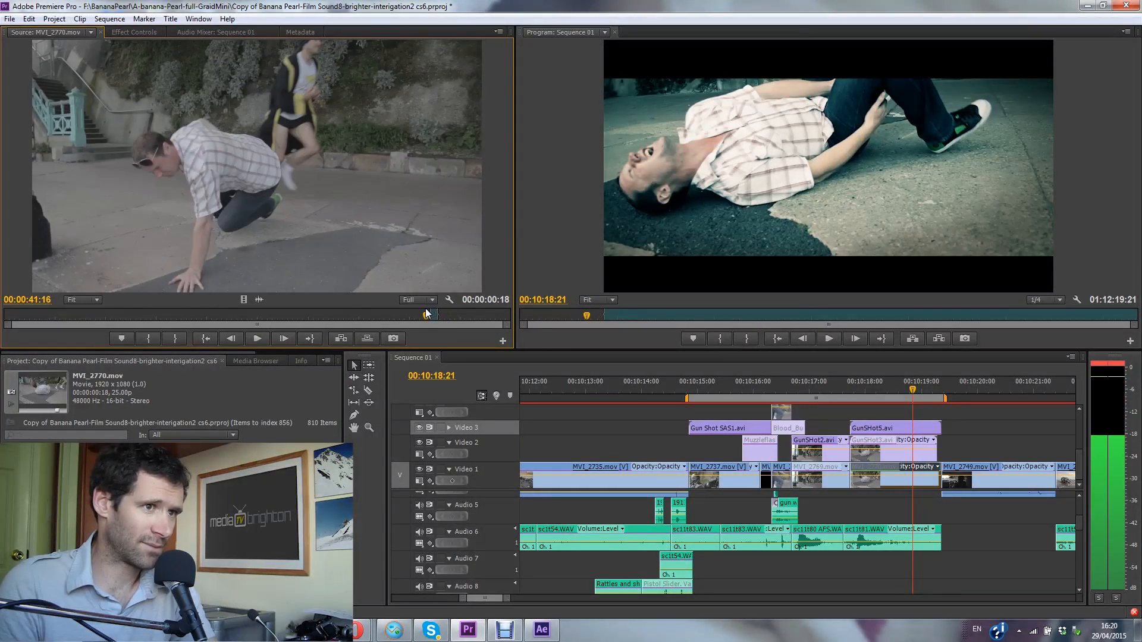
mouse_move(257, 340)
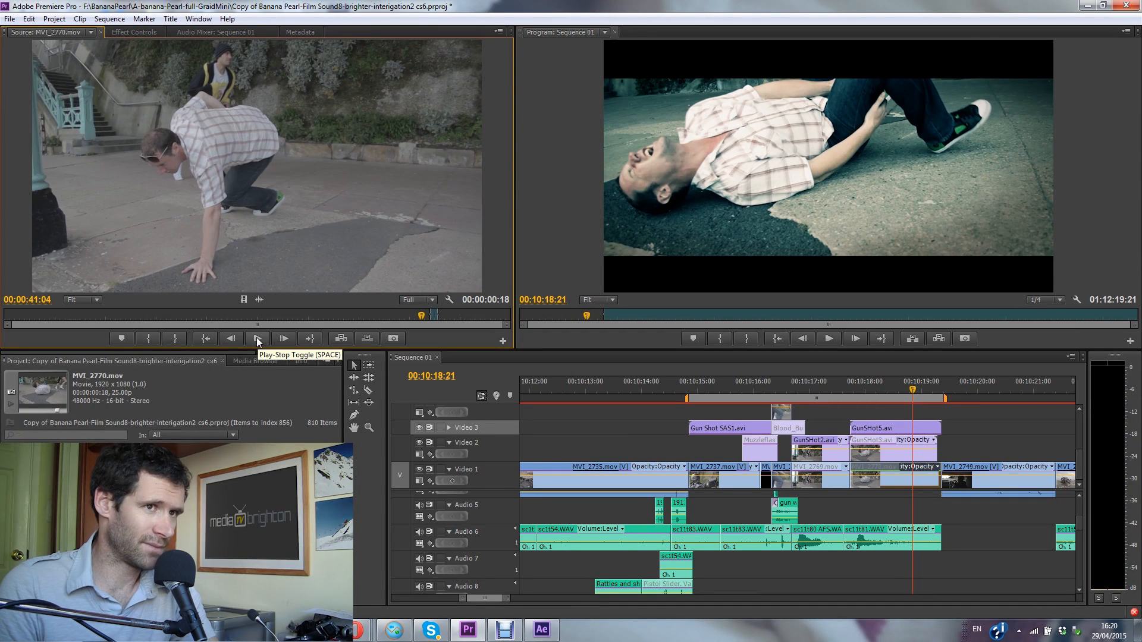
click(257, 339)
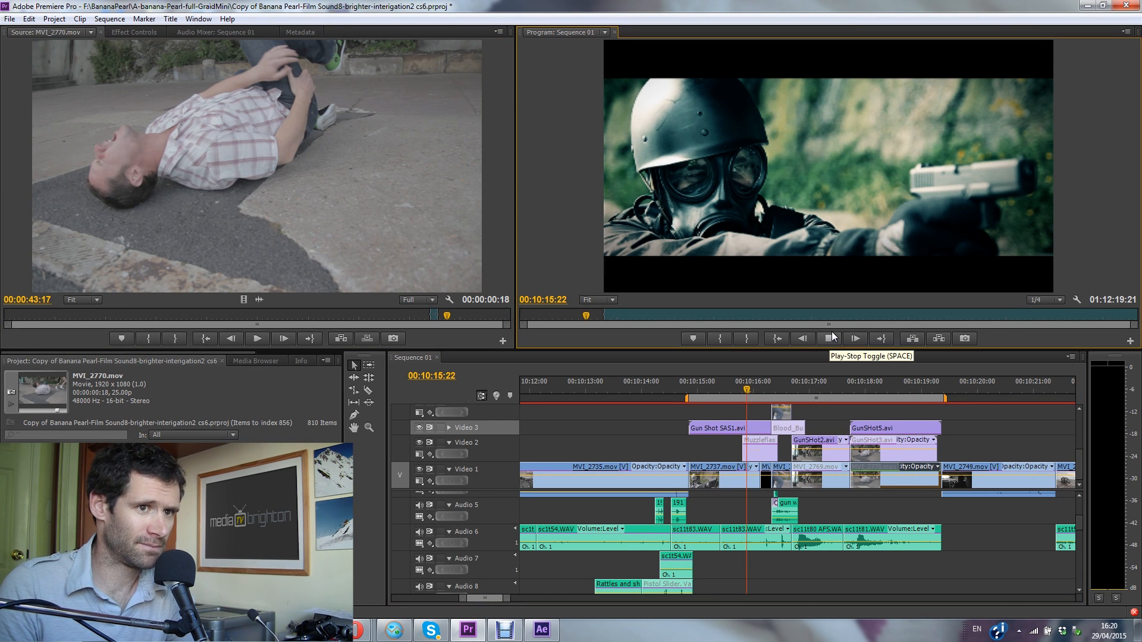
Step: Play the edited shooting sequence, then park on the running-legs shot where the splat hits the jeans
click(828, 338)
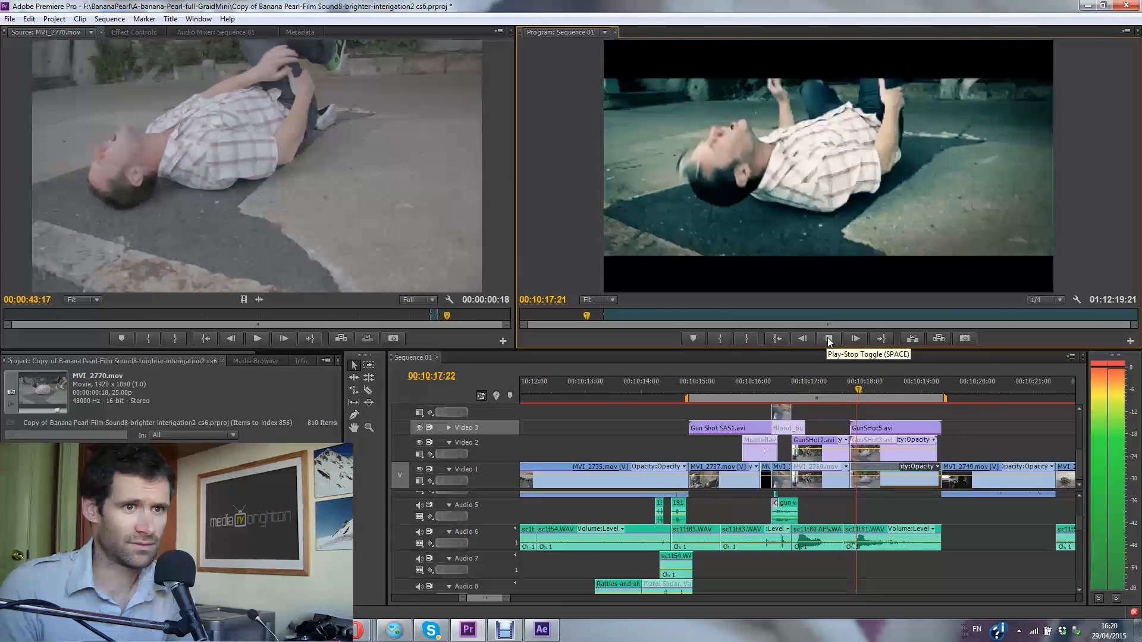
click(828, 338)
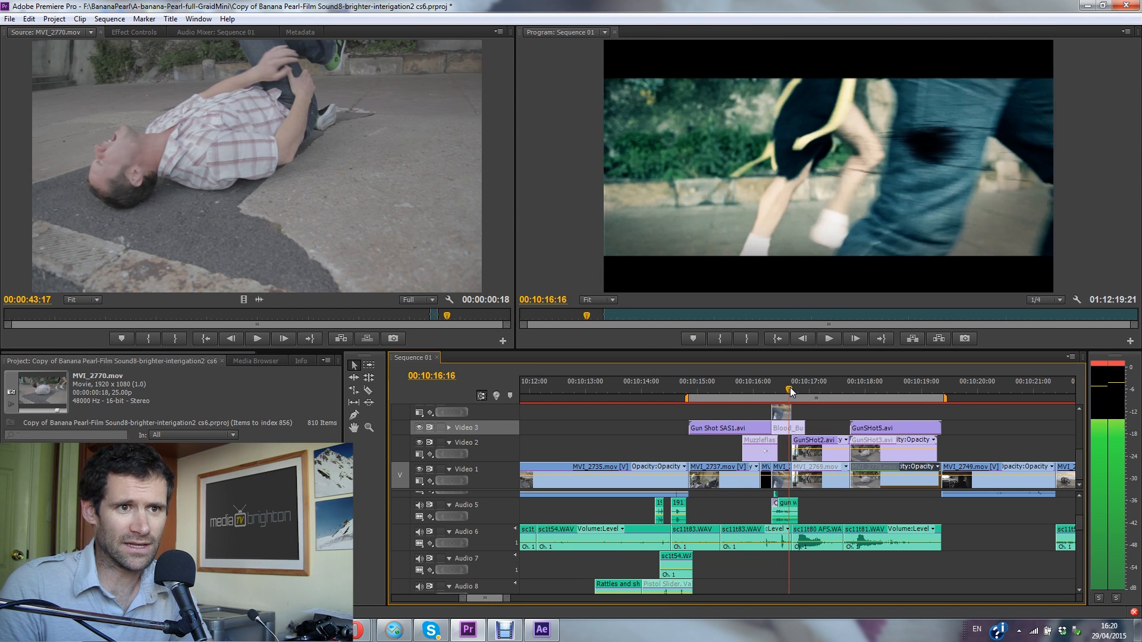
click(801, 392)
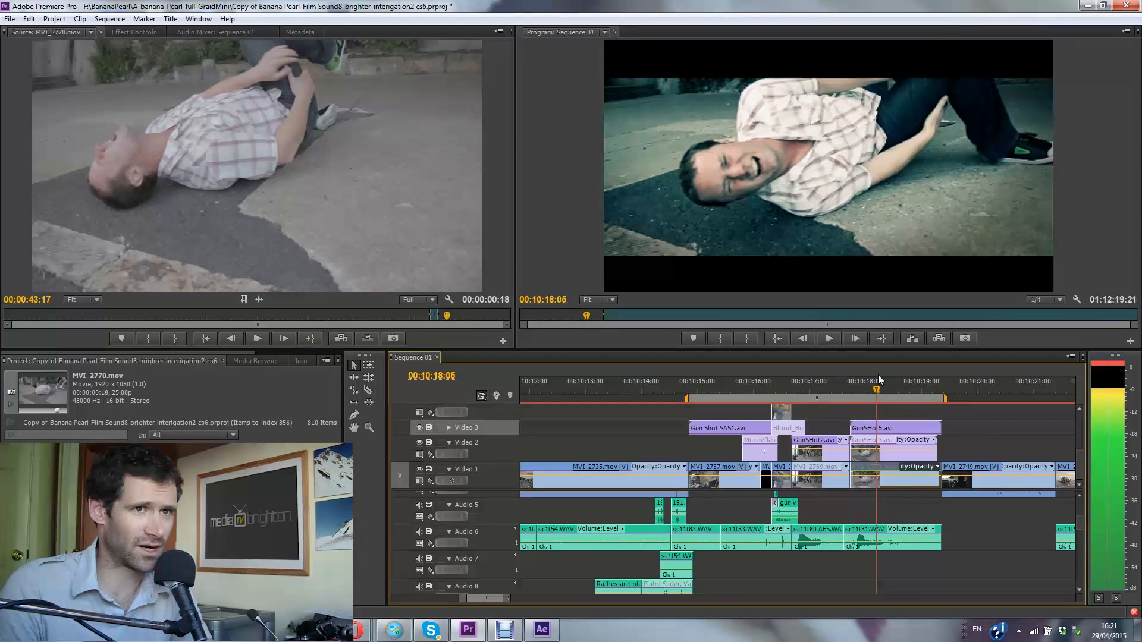
click(920, 381)
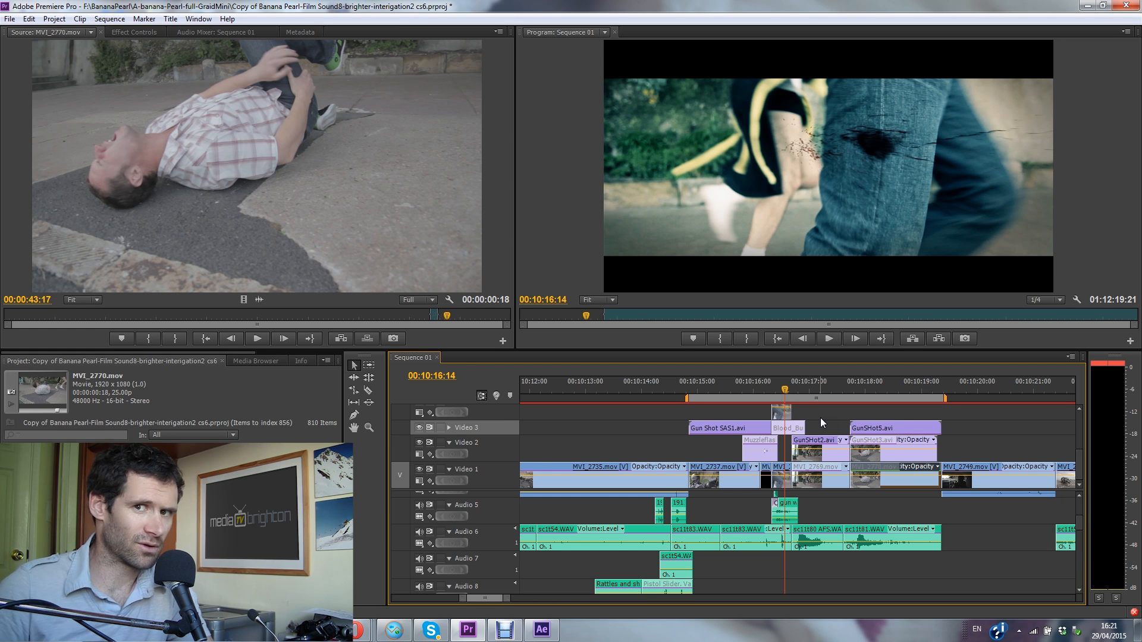
mouse_move(504, 614)
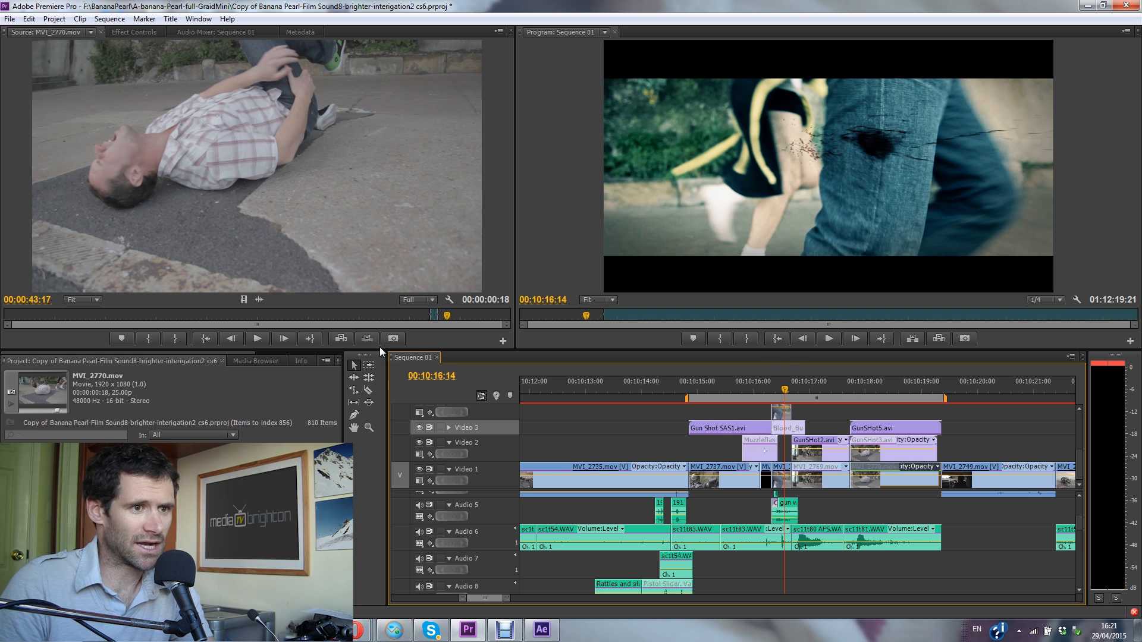
Step: Reveal the leg shot's MVI_2773 source in the project and play it briefly
right_click(783, 467)
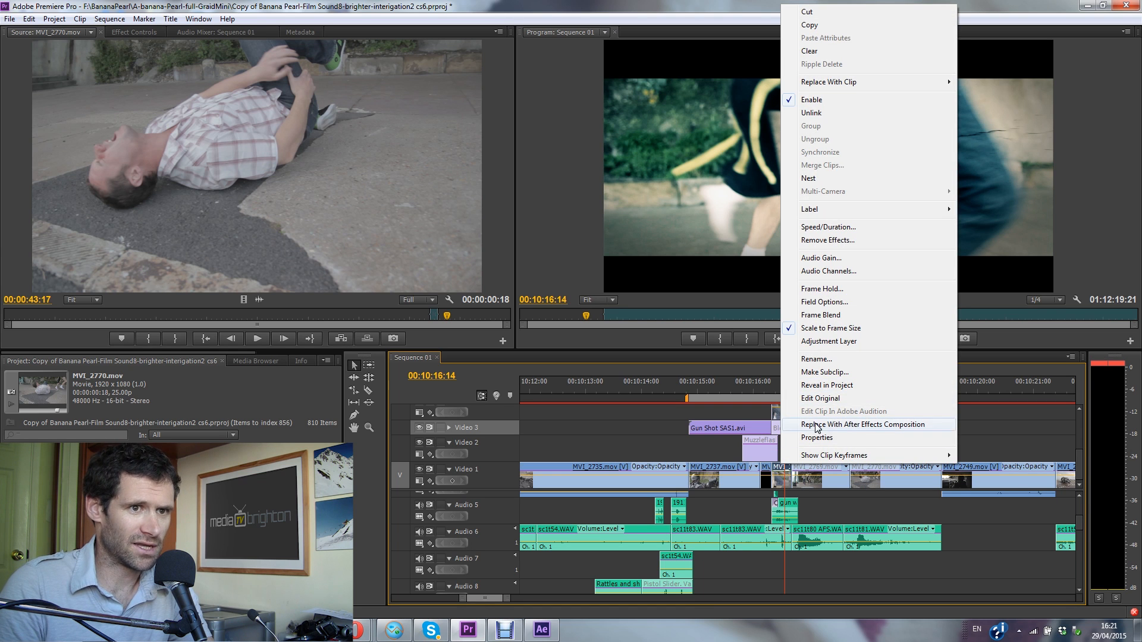
mouse_move(827, 386)
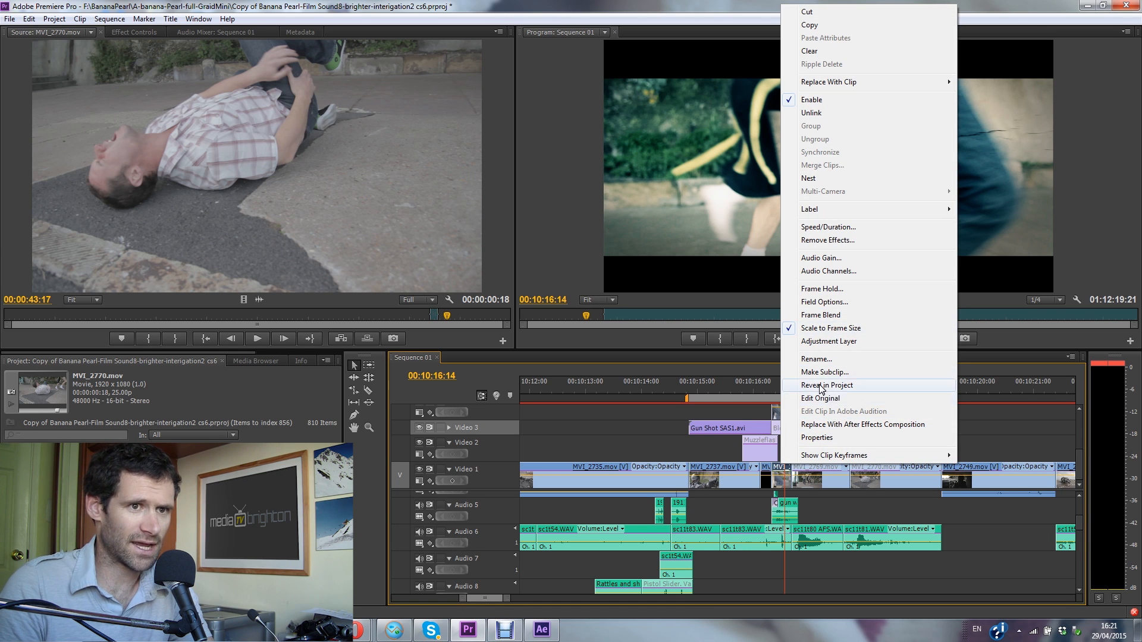
click(826, 385)
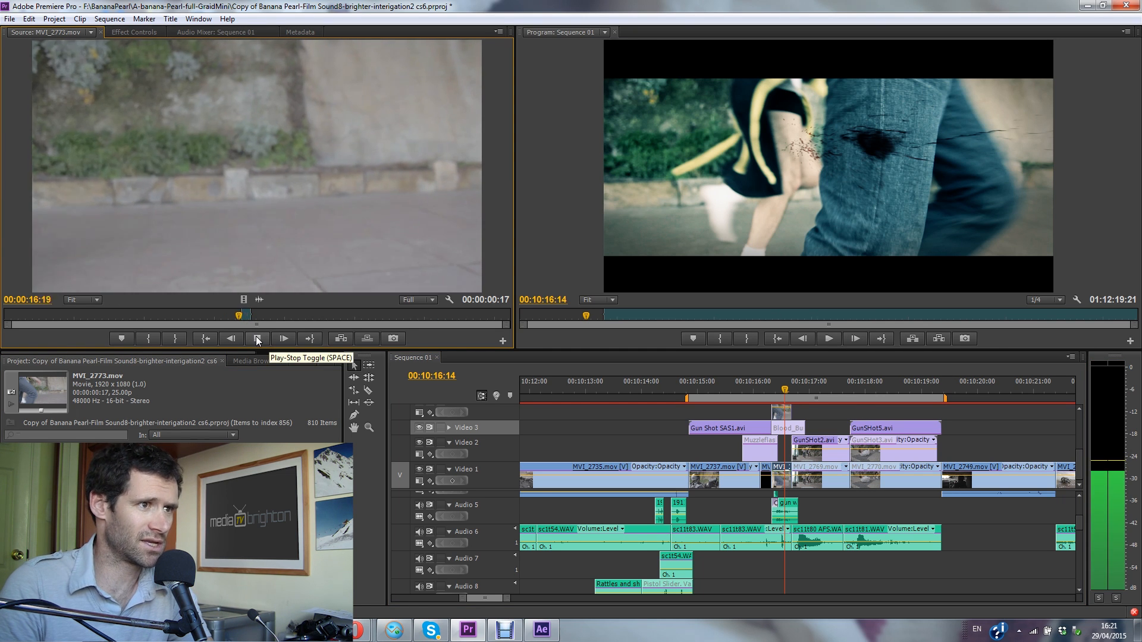
click(257, 338)
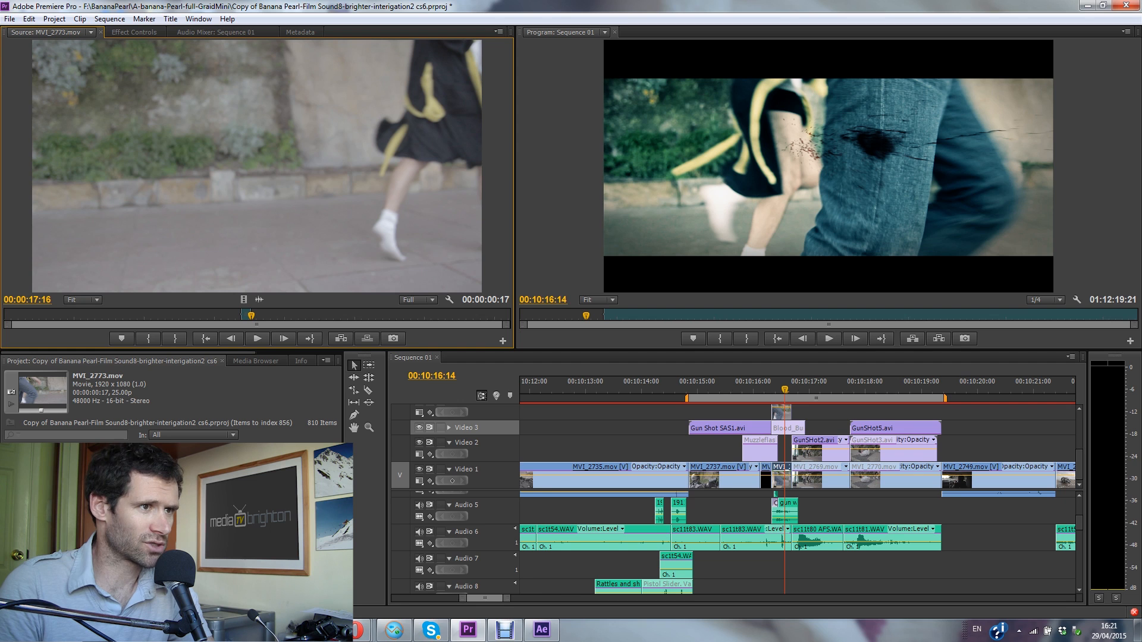
click(540, 628)
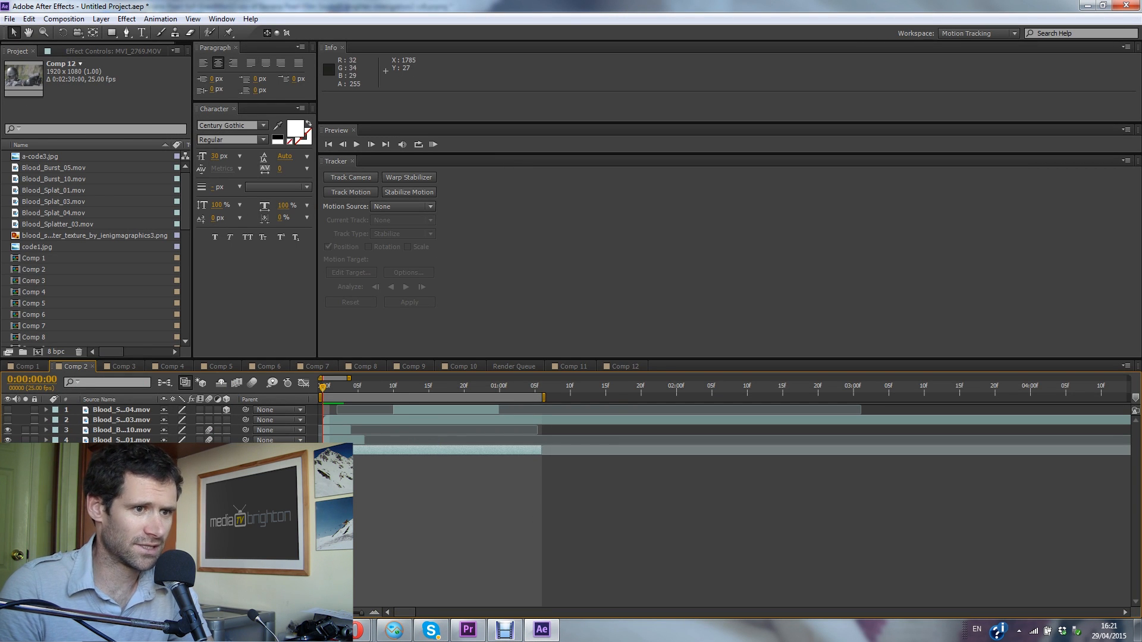
Step: Switch After Effects to the All Panels workspace showing Comp 1
click(1013, 33)
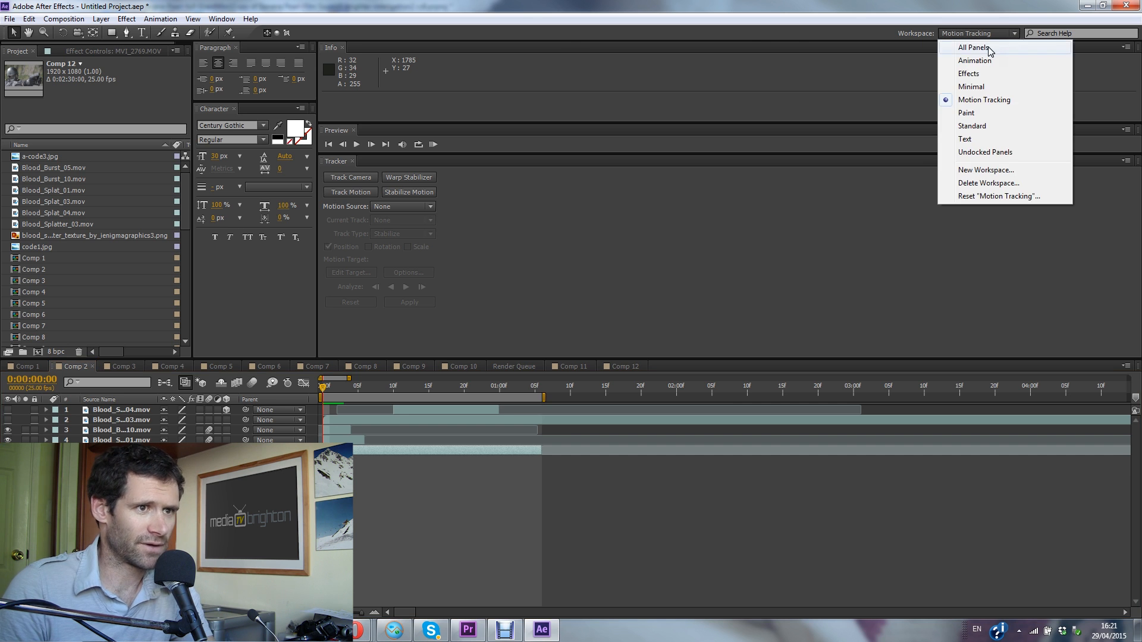
click(974, 47)
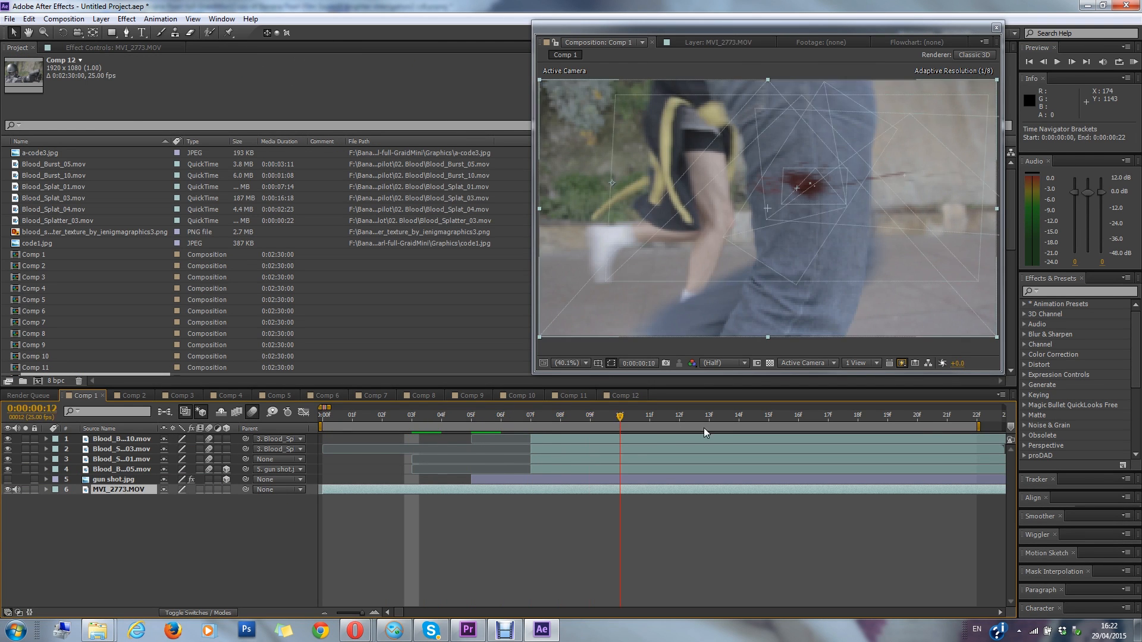
Step: Jump Comp 1 to an early frame before the blood hits the jeans
click(440, 414)
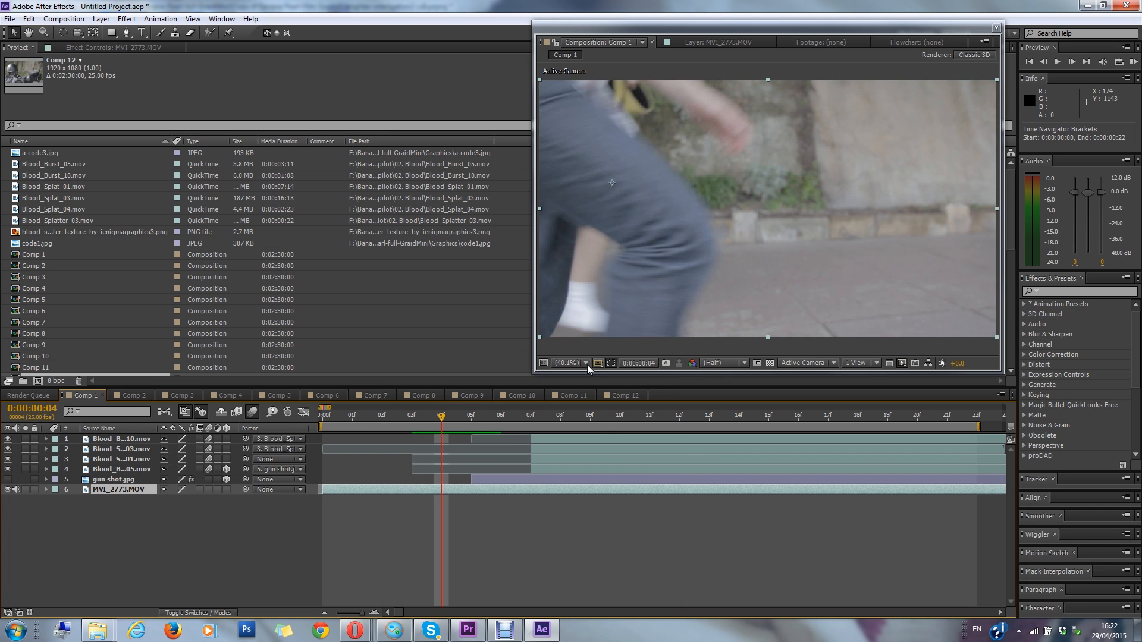
mouse_move(22, 474)
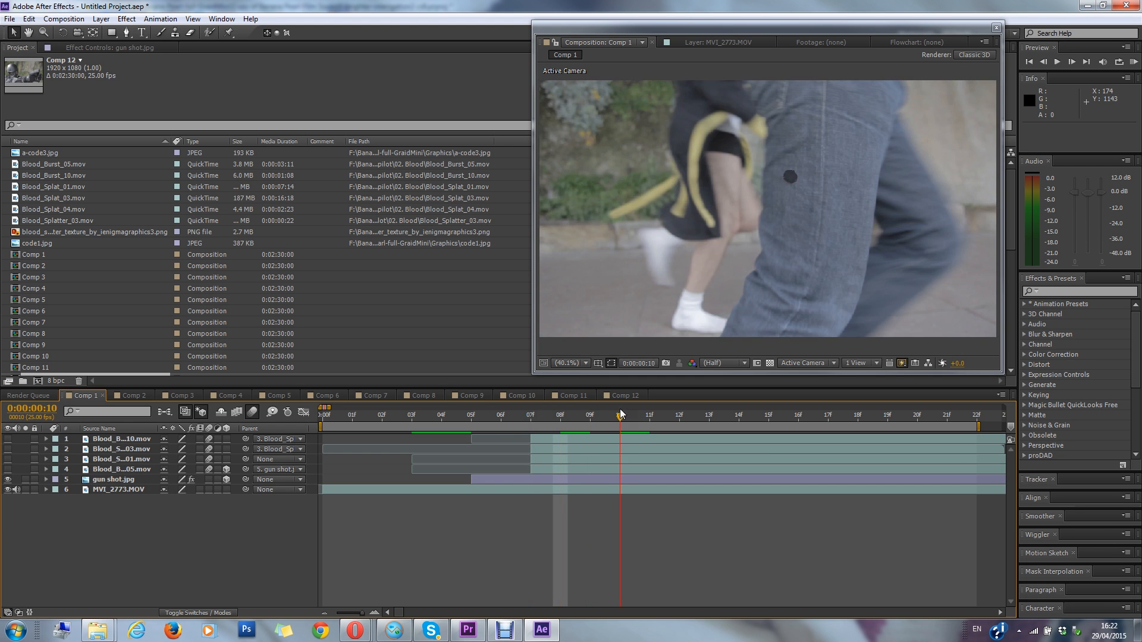
mouse_move(635, 421)
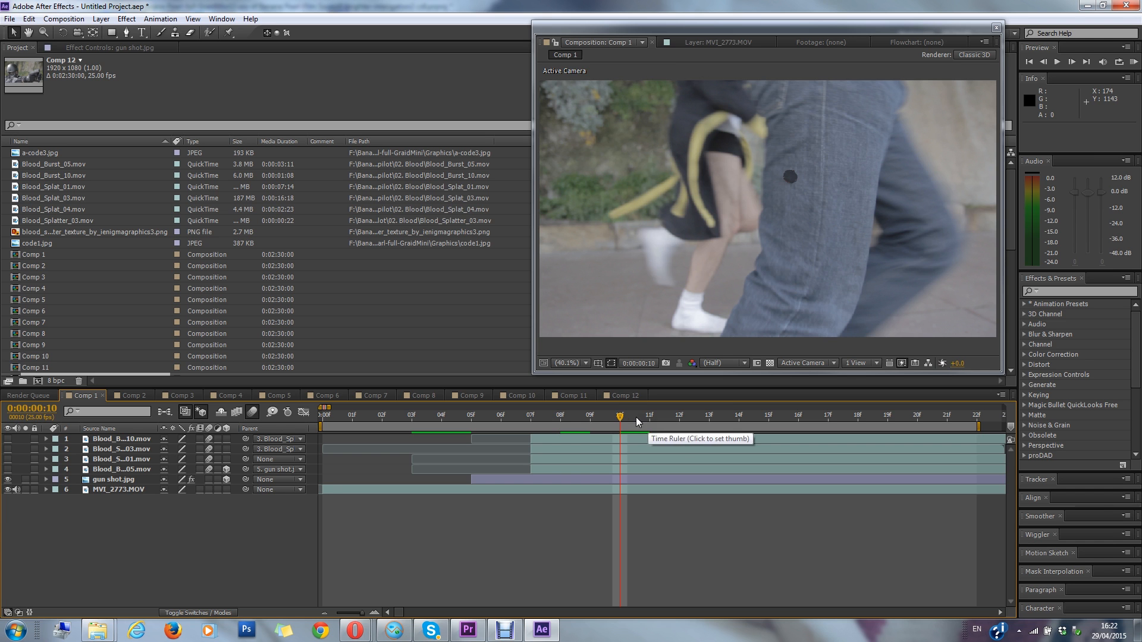
mouse_move(601, 416)
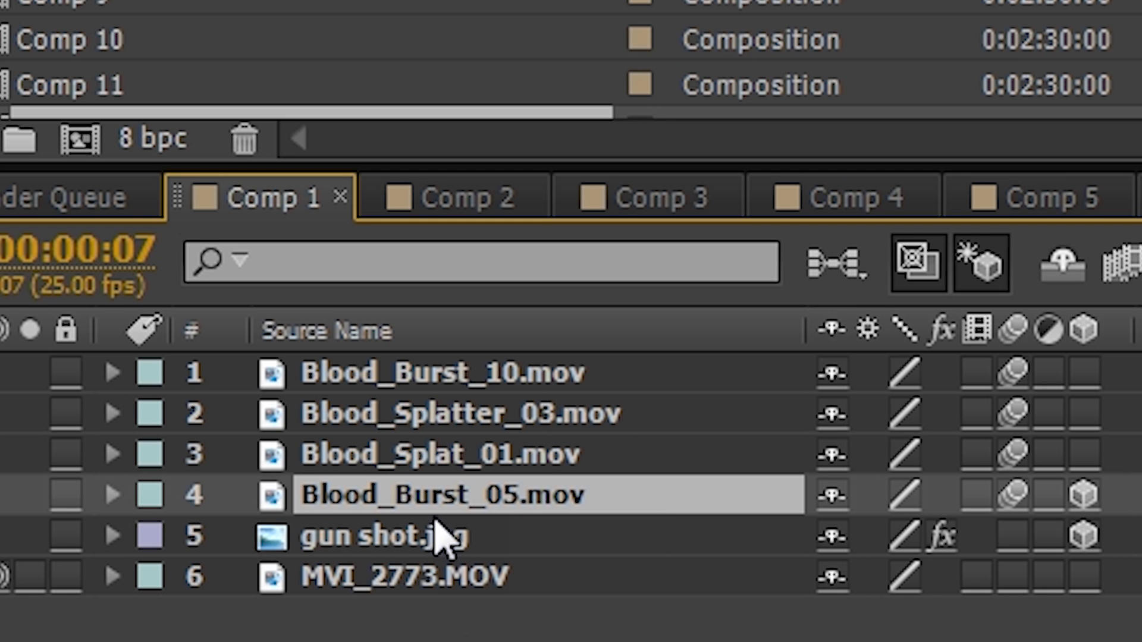
mouse_move(398, 507)
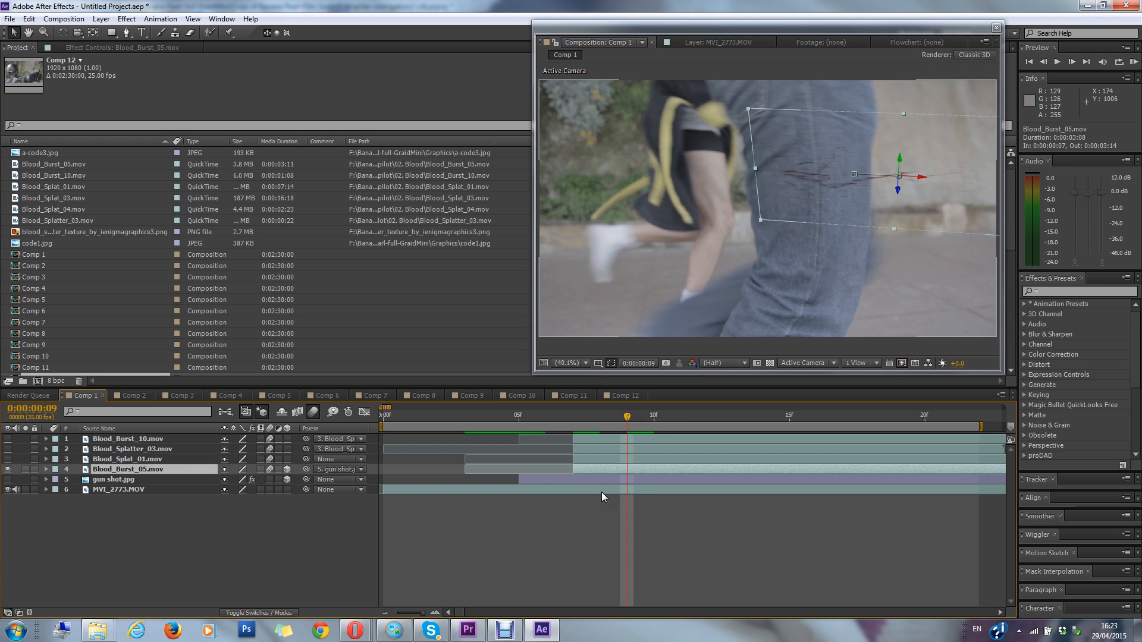
Step: Reveal Blood_Burst_05.mov's transform keyframes and step to frame 12 to watch the burst
click(56, 469)
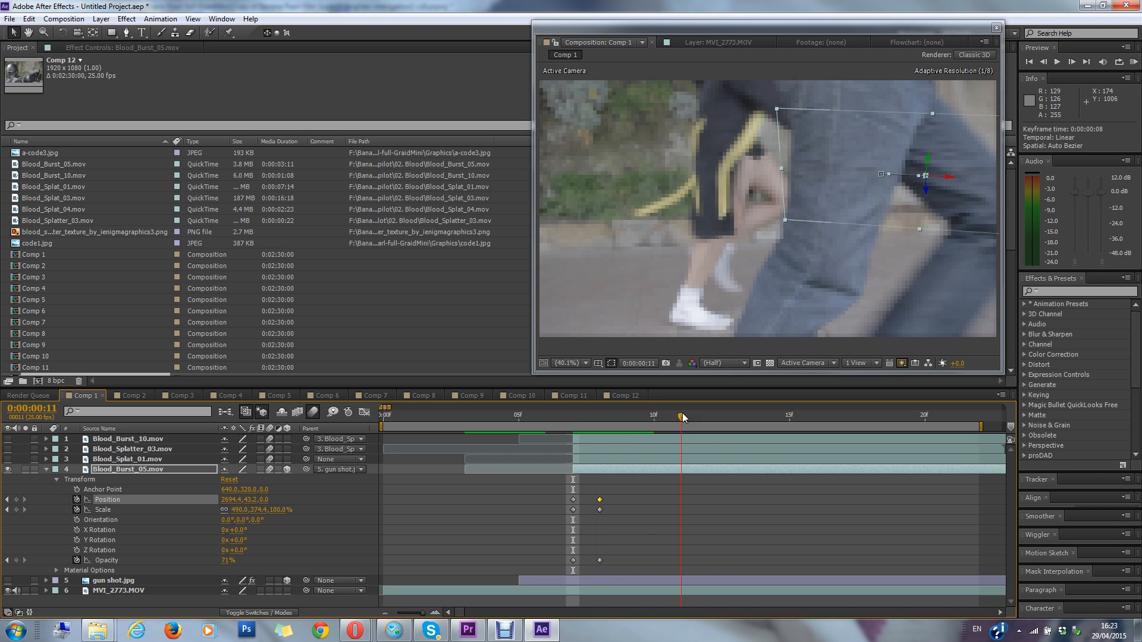
click(707, 415)
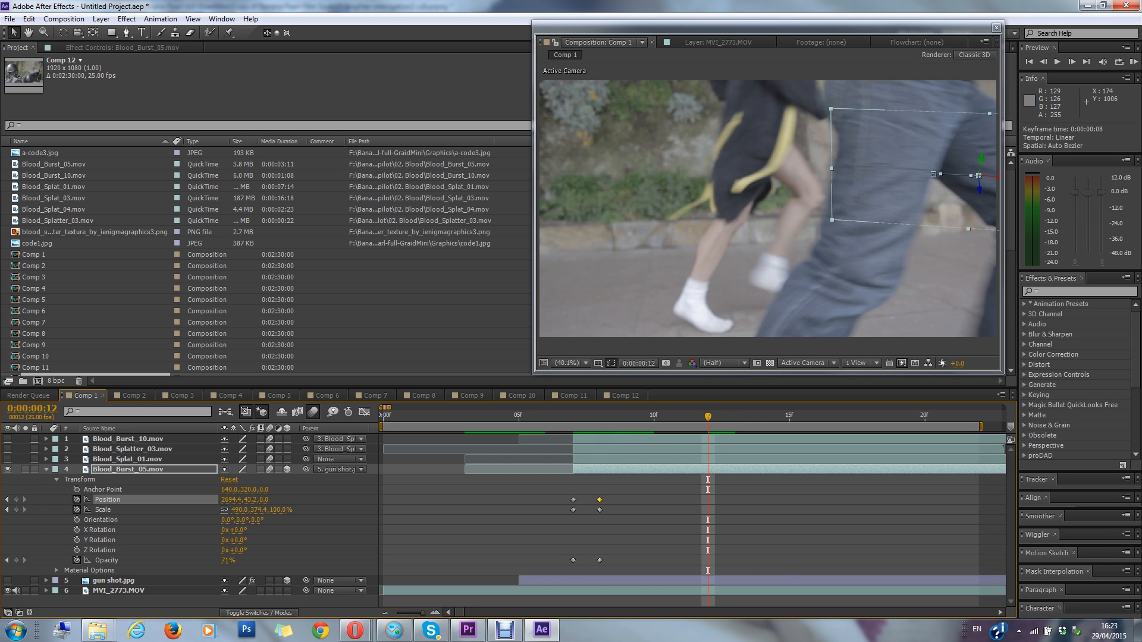
Step: Inspect Blood_Splat_01.mov's position, scale and opacity keyframes around frame 8
click(598, 415)
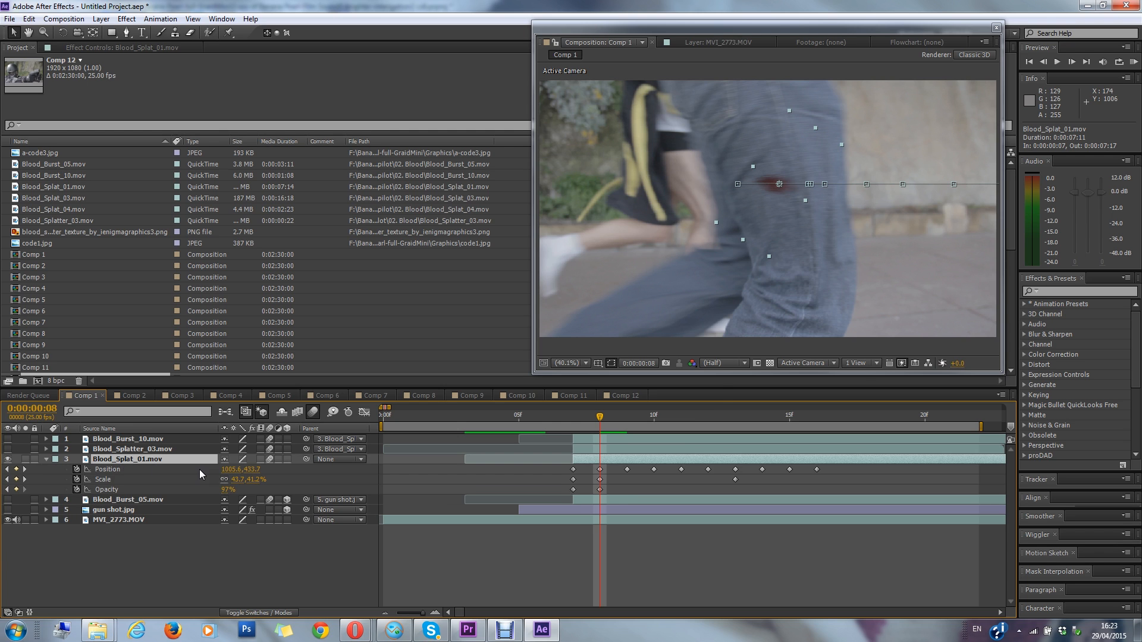
mouse_move(596, 425)
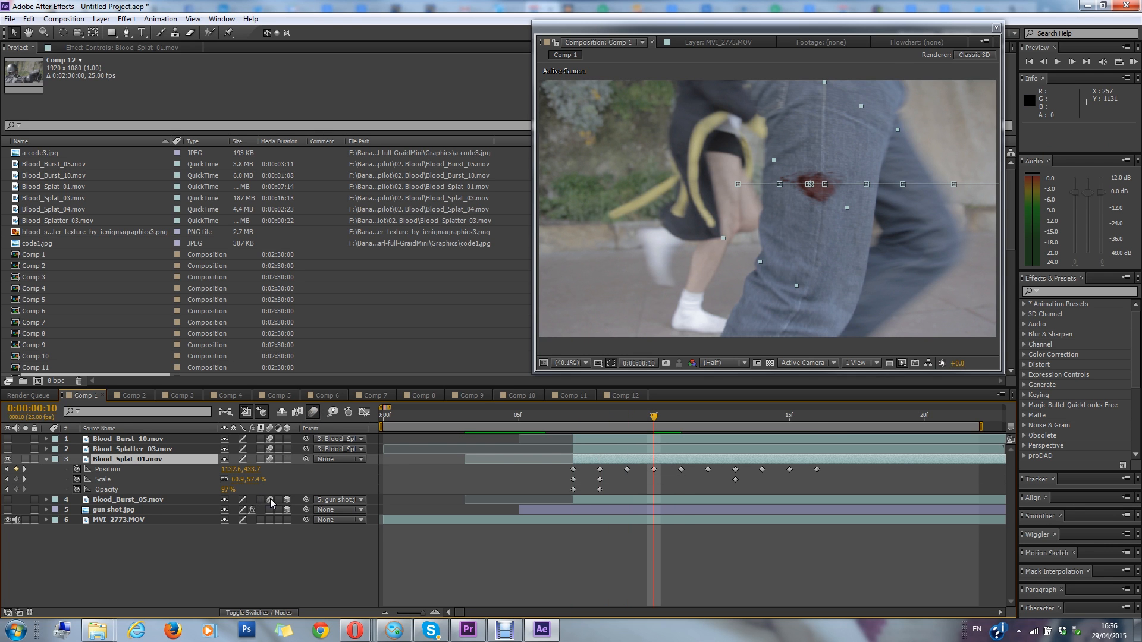
mouse_move(121, 467)
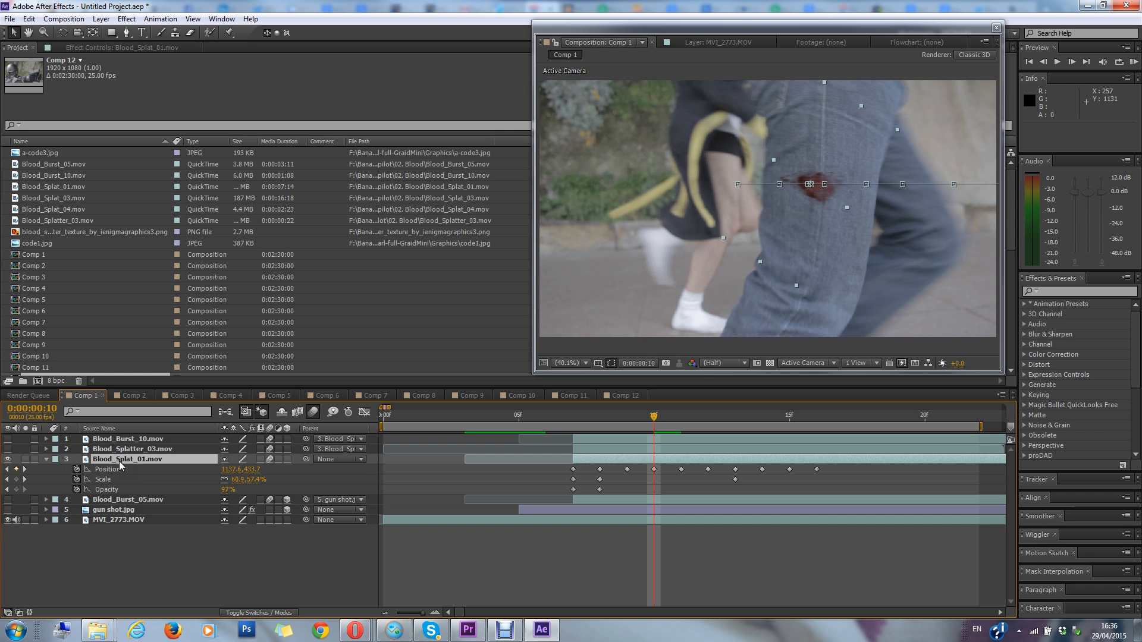
mouse_move(581, 444)
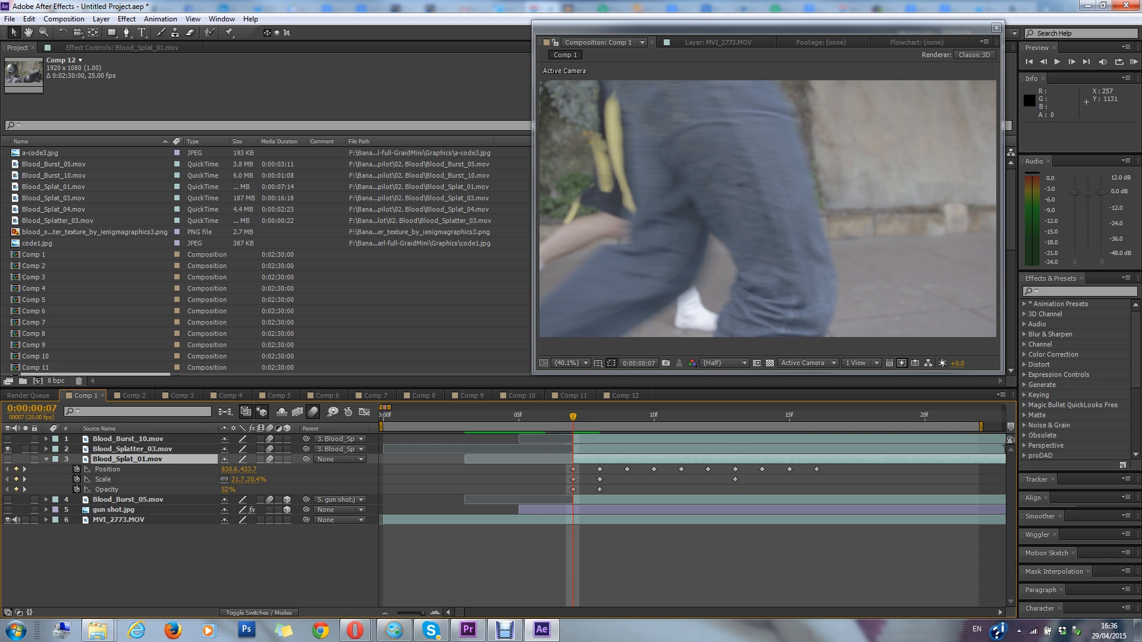
Step: Show Blood_Splatter_03.mov's transform with 65% opacity and confirm it is parented to layer 3
click(134, 449)
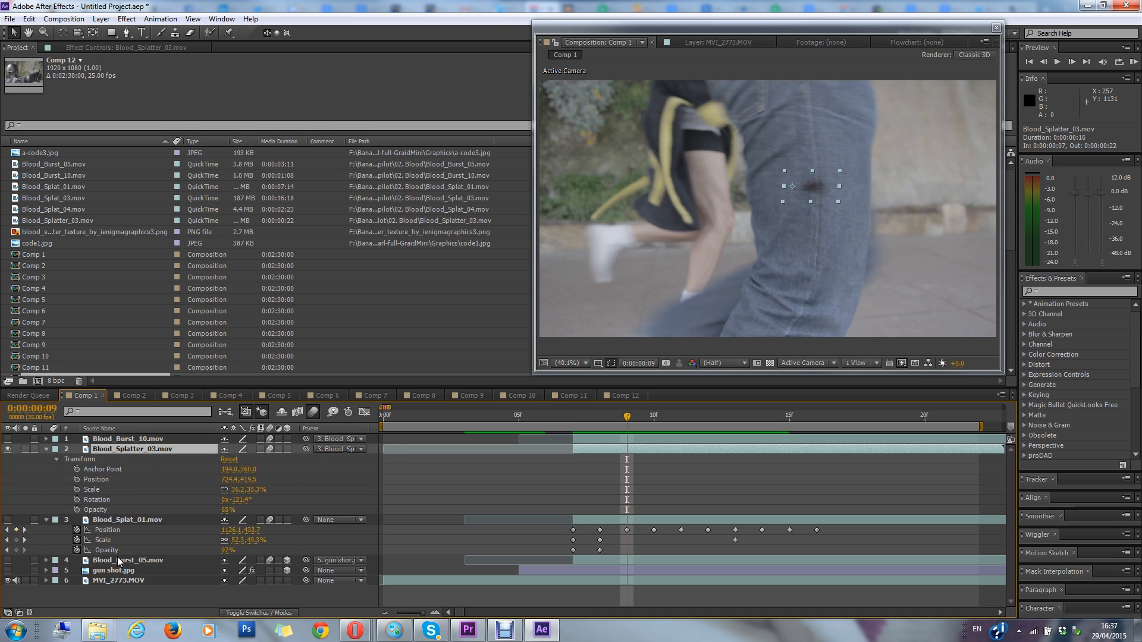
mouse_move(360, 460)
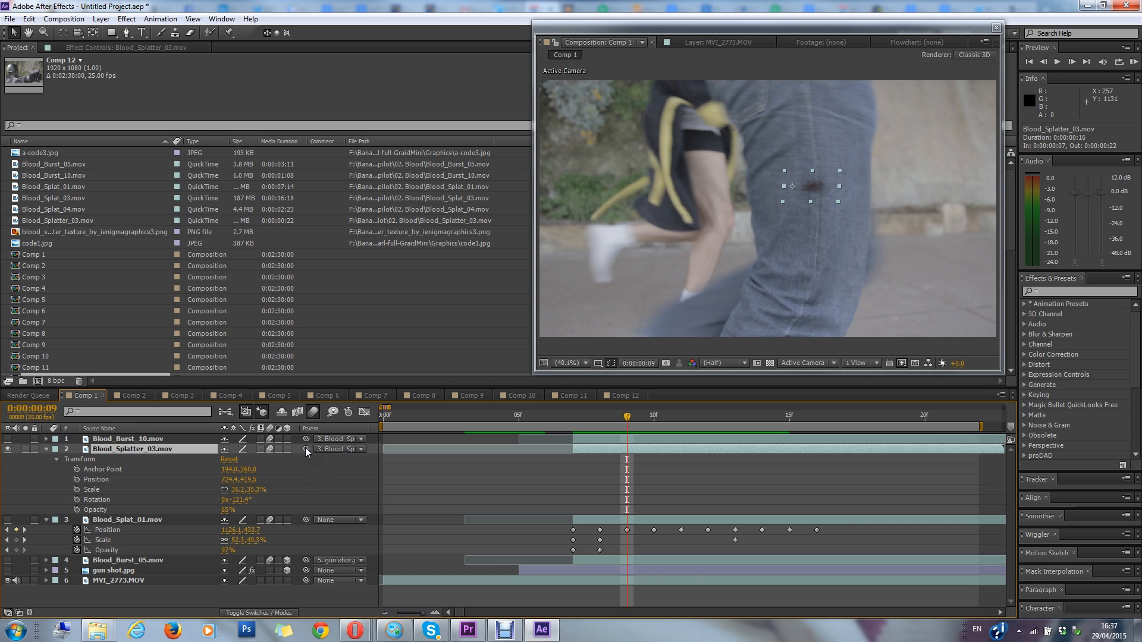
mouse_move(337, 557)
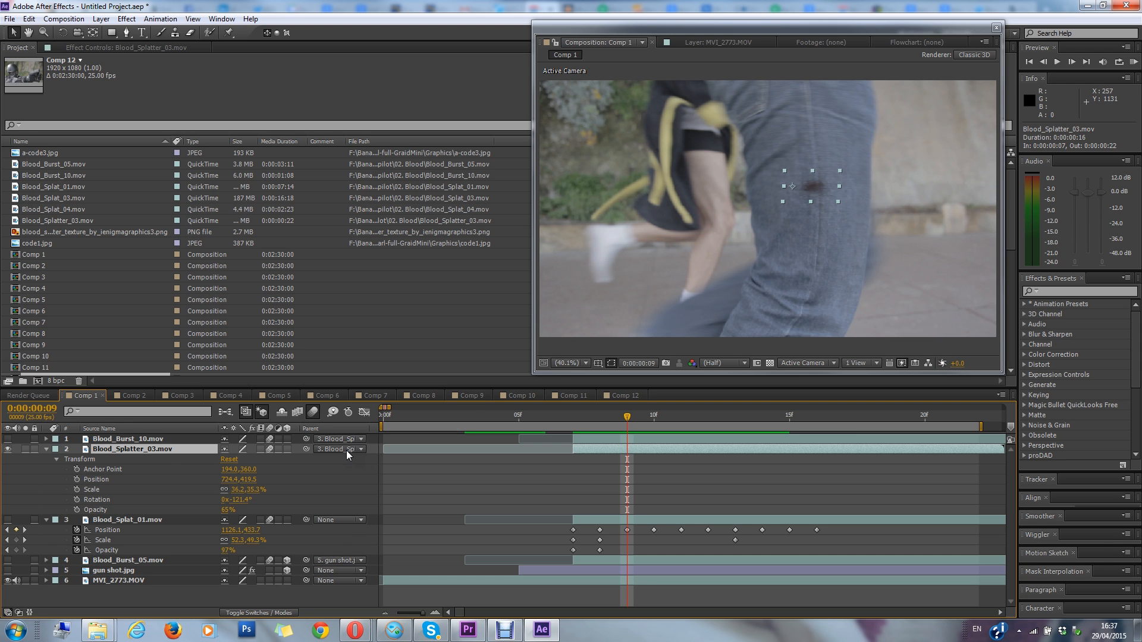
click(357, 448)
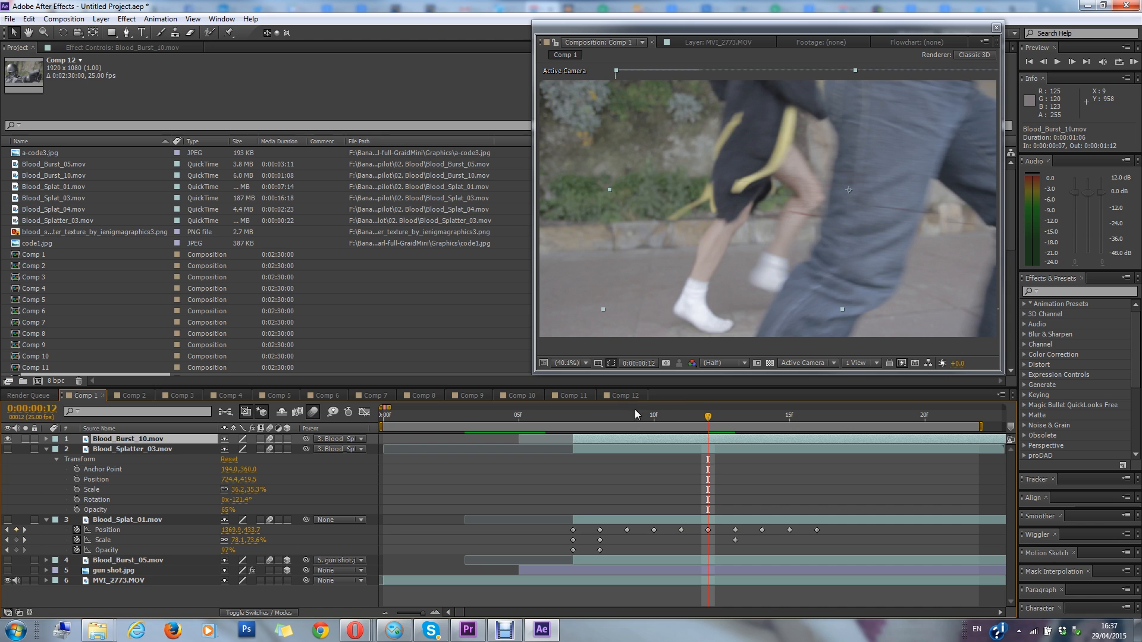
click(597, 415)
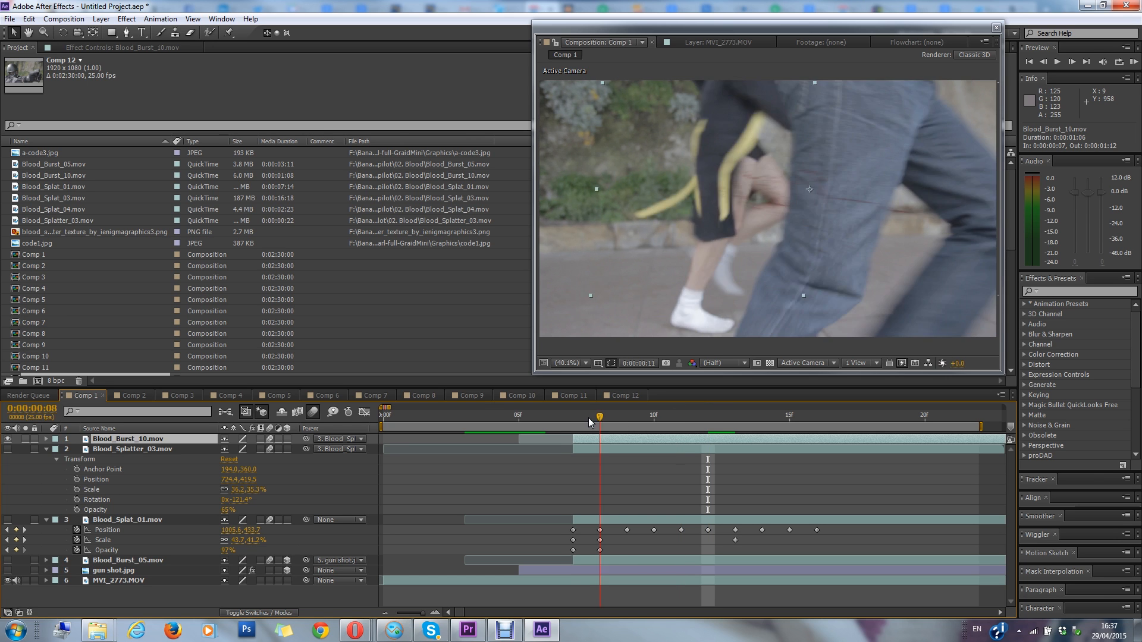
click(655, 415)
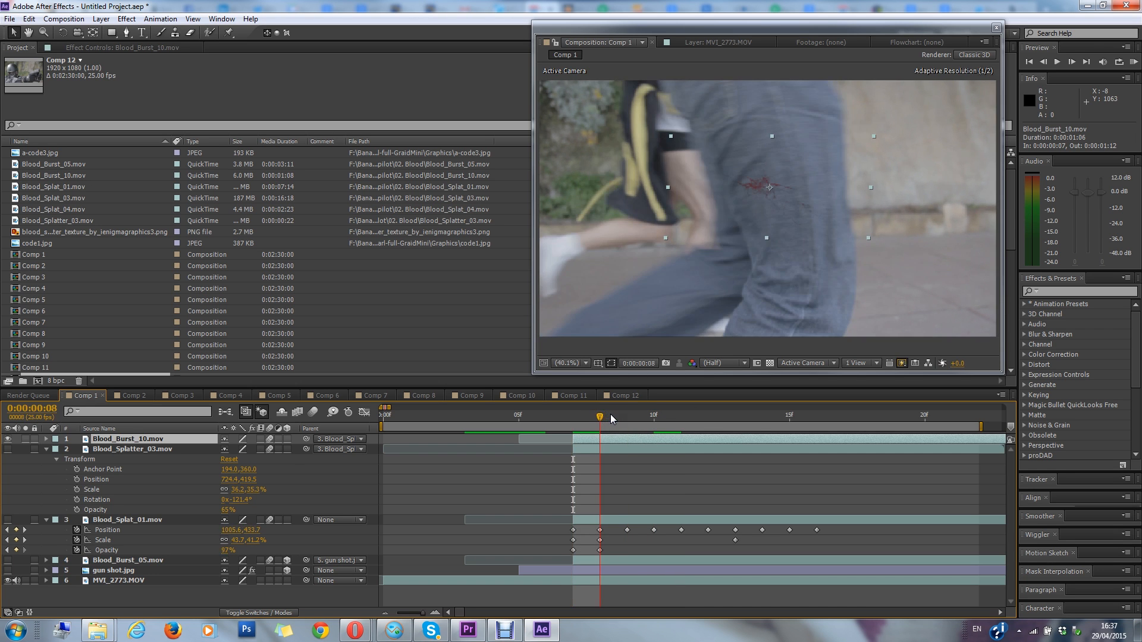
click(625, 415)
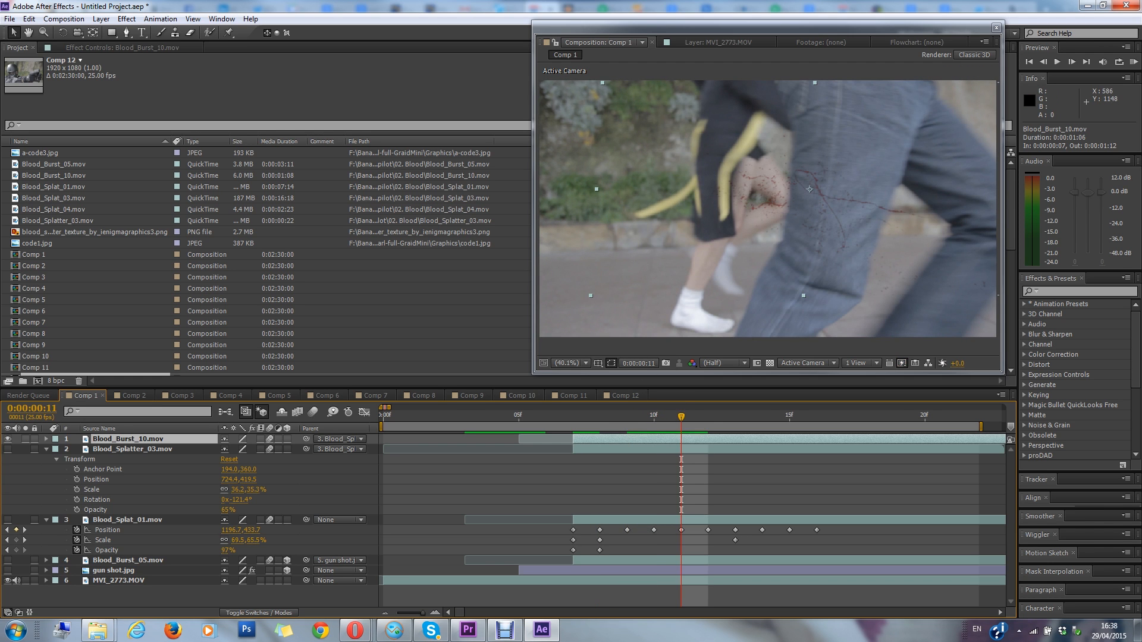
click(705, 416)
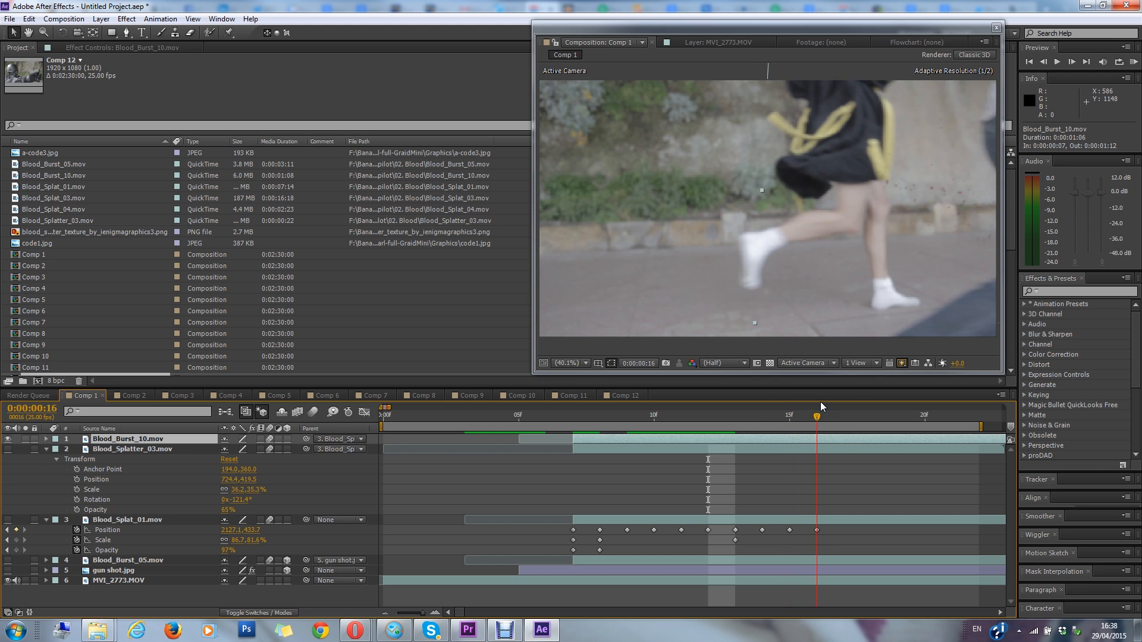
click(653, 418)
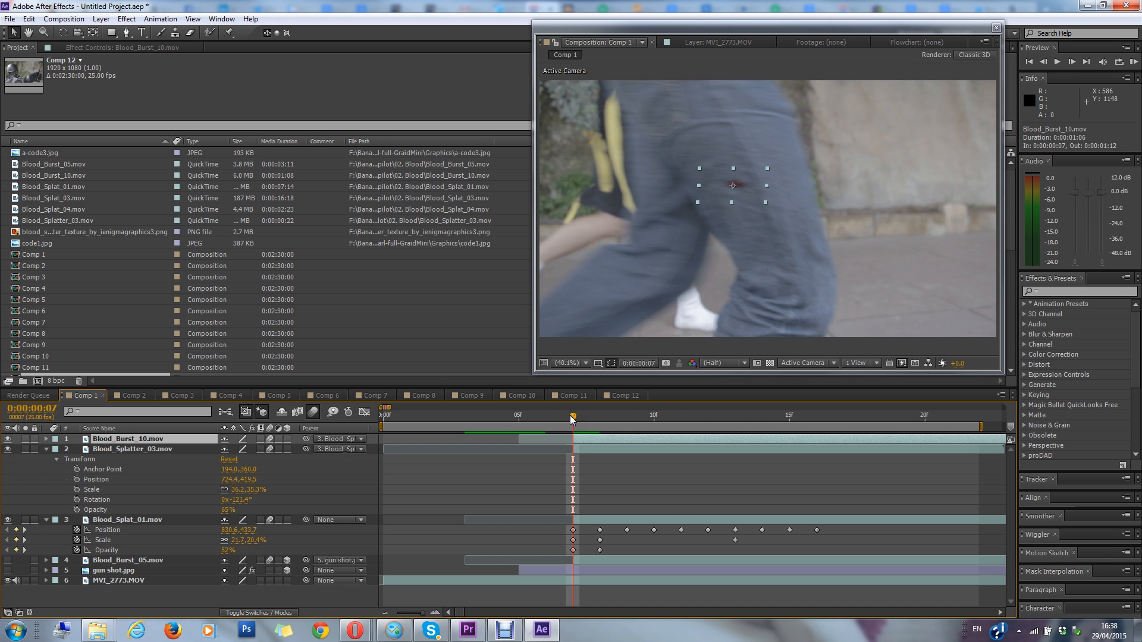
click(467, 631)
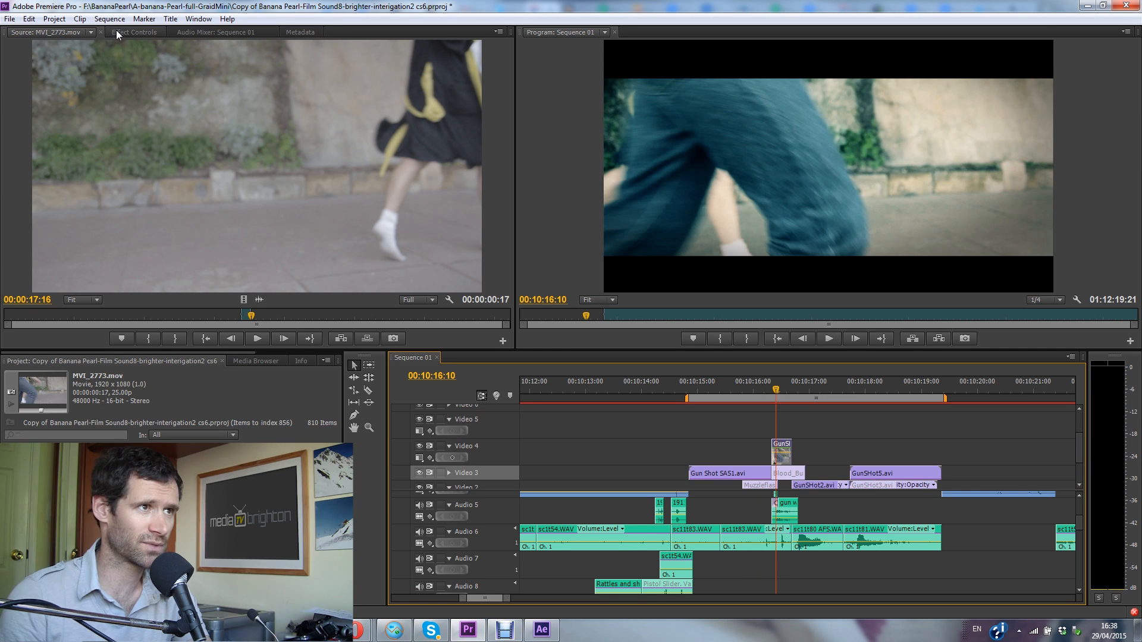
Step: Show the Effect Controls grading stack on the GunShot1.avi clip
click(135, 31)
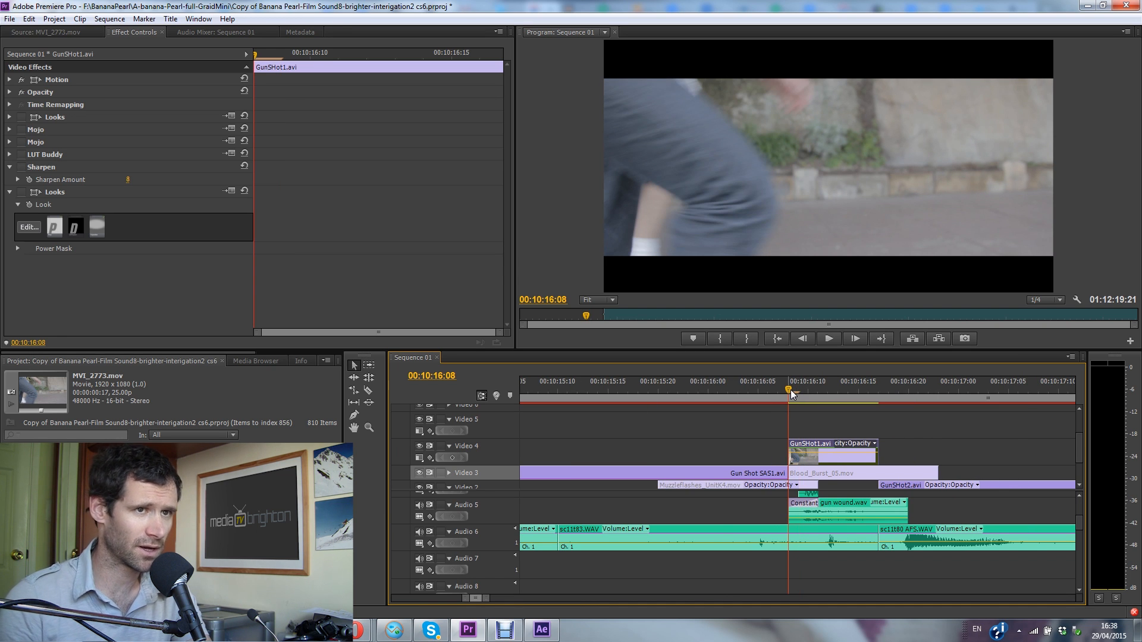
click(828, 339)
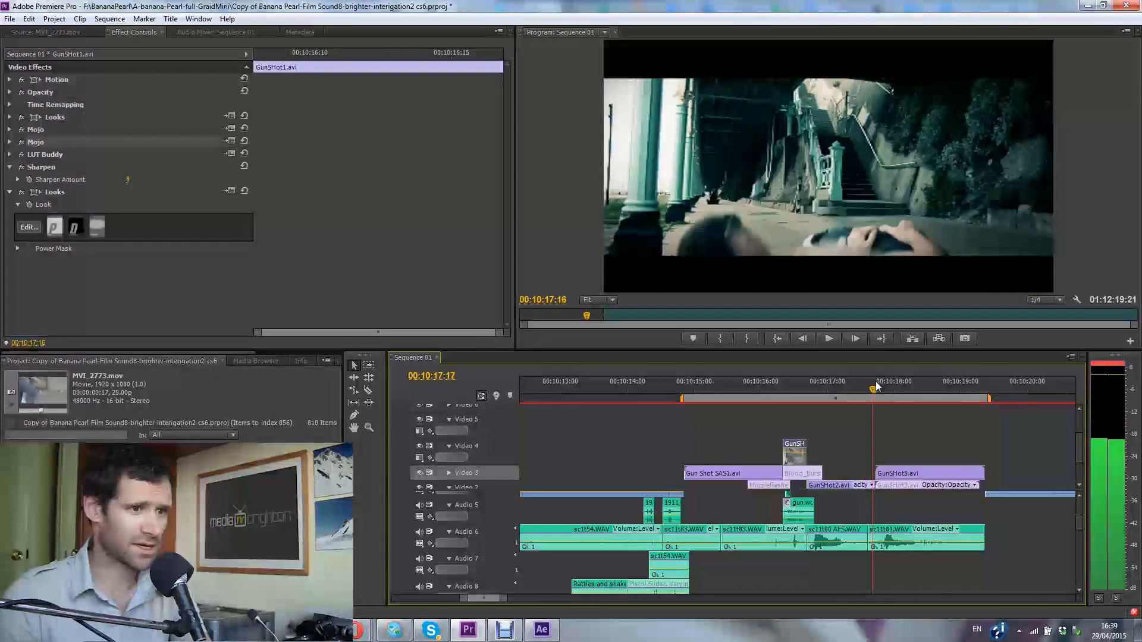
click(940, 380)
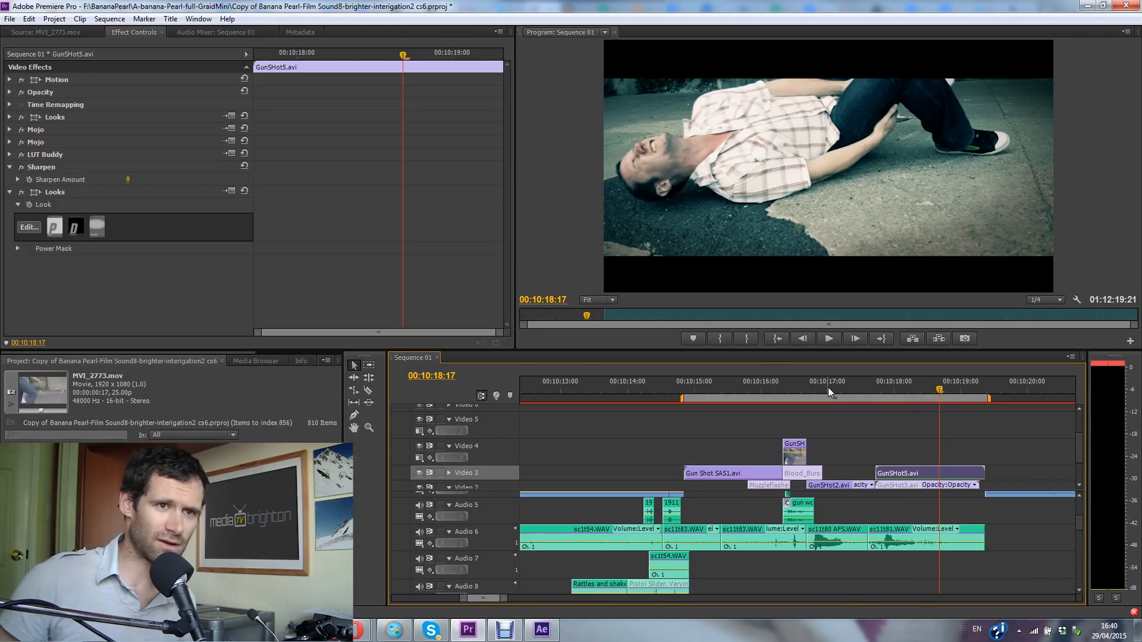